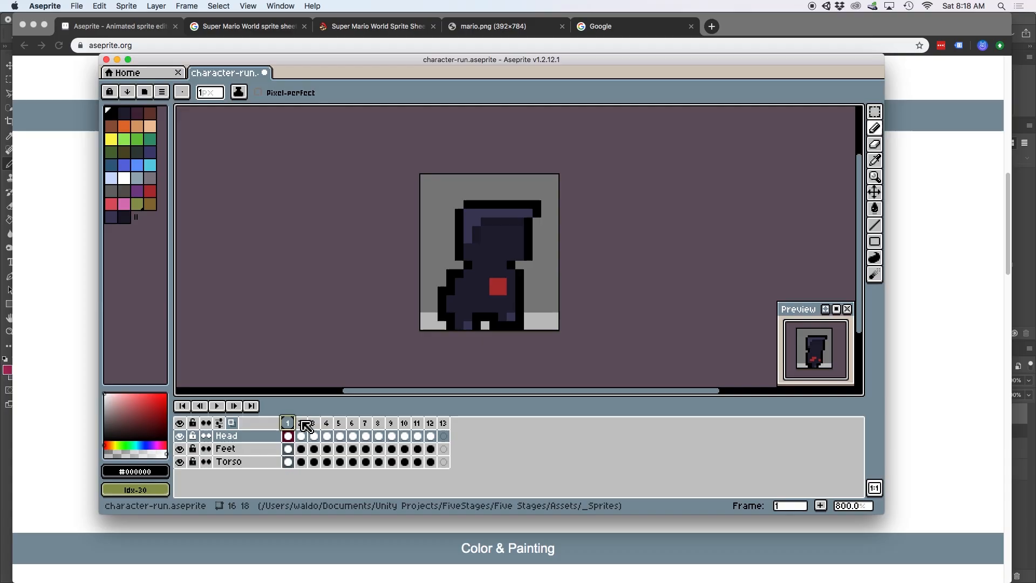
Step: Add a Rigidbody 2D to the Player and set its Gravity Scale to 0
click(313, 423)
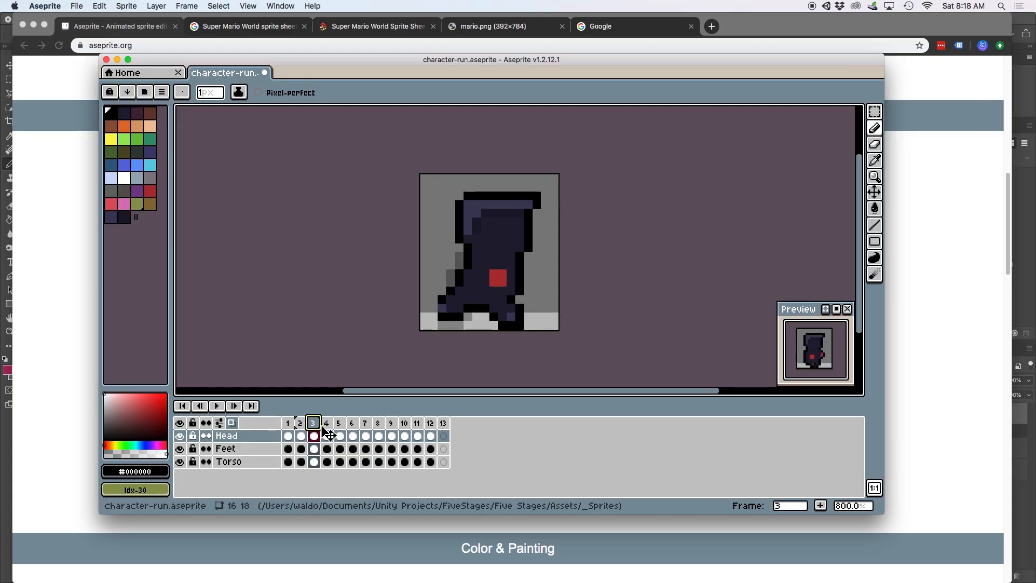
click(365, 423)
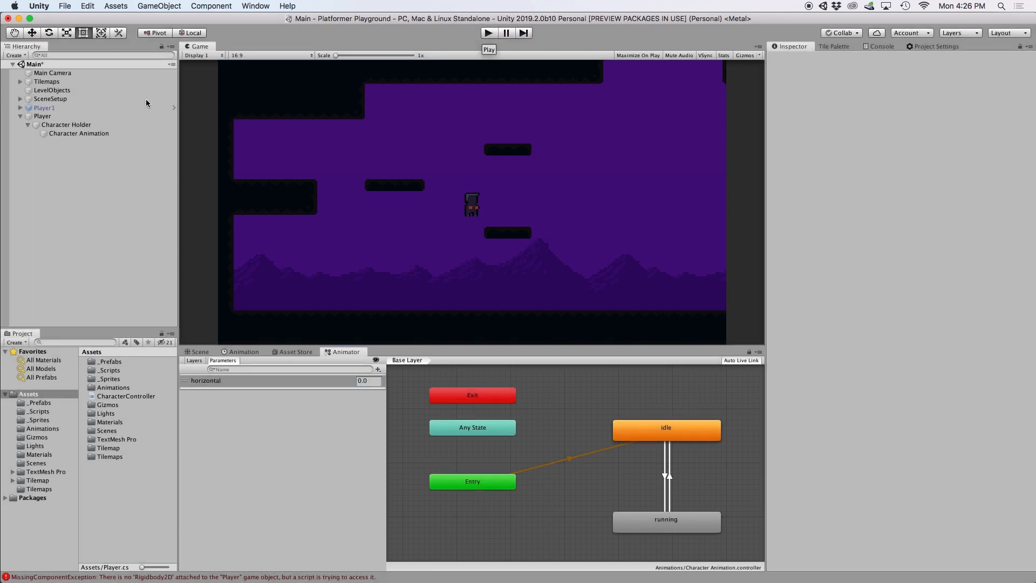
click(42, 116)
text(ri)
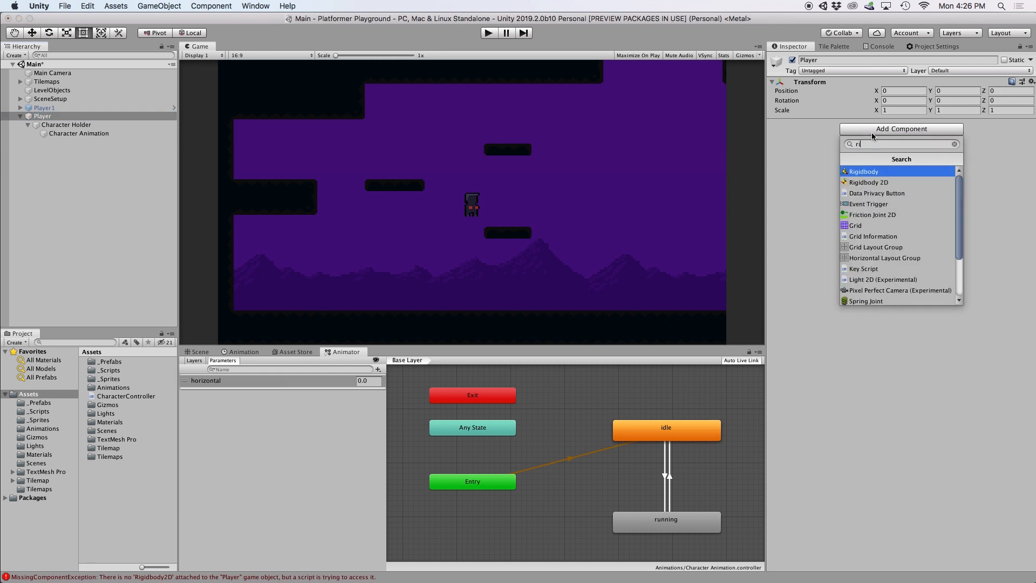
click(869, 183)
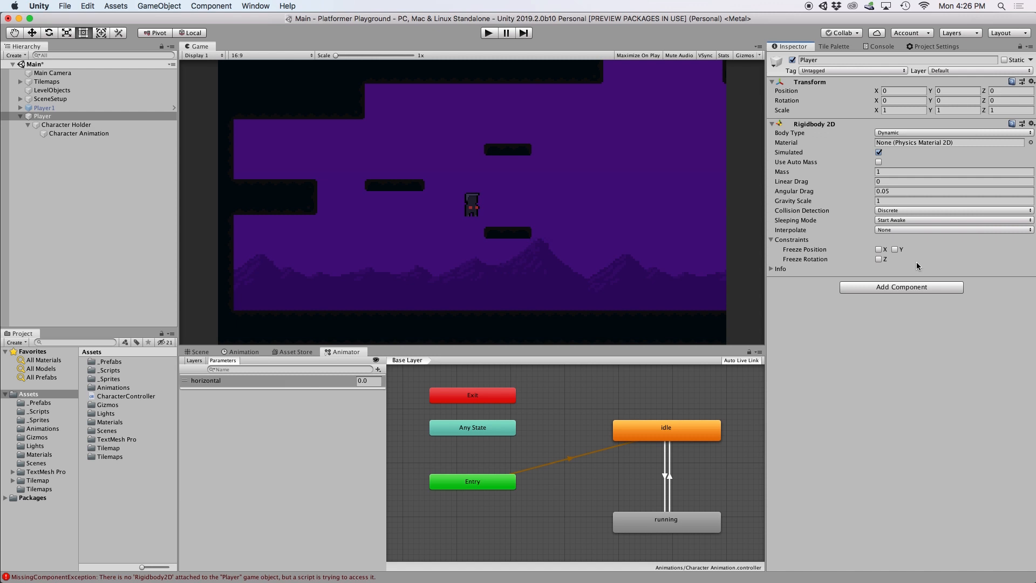
mouse_move(918, 239)
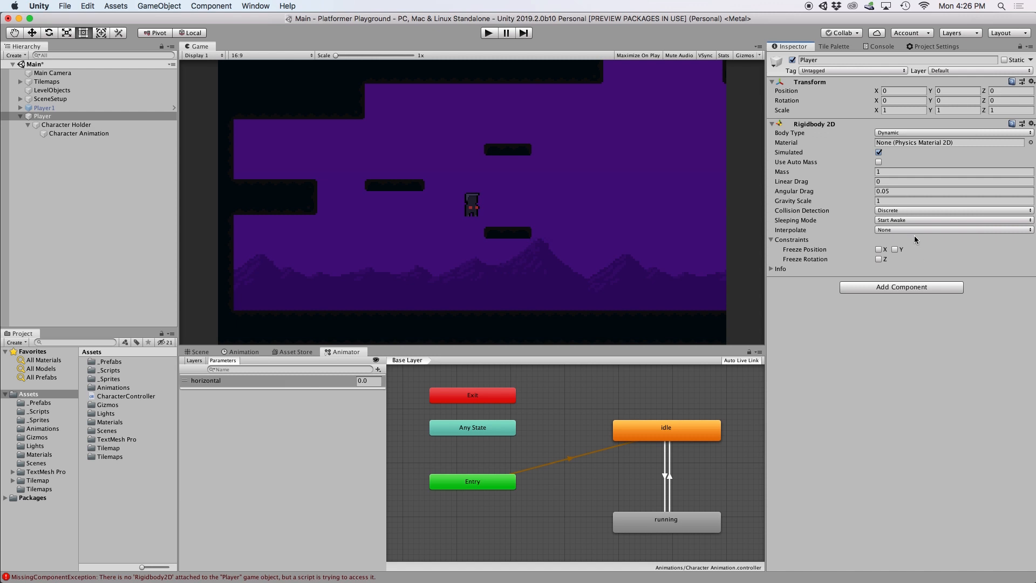
click(952, 200)
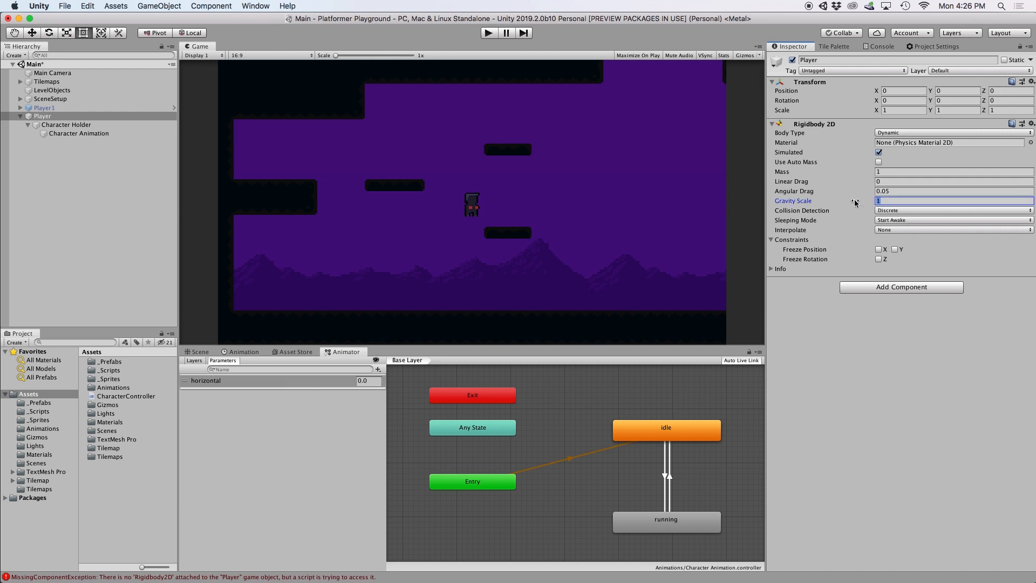
text(0)
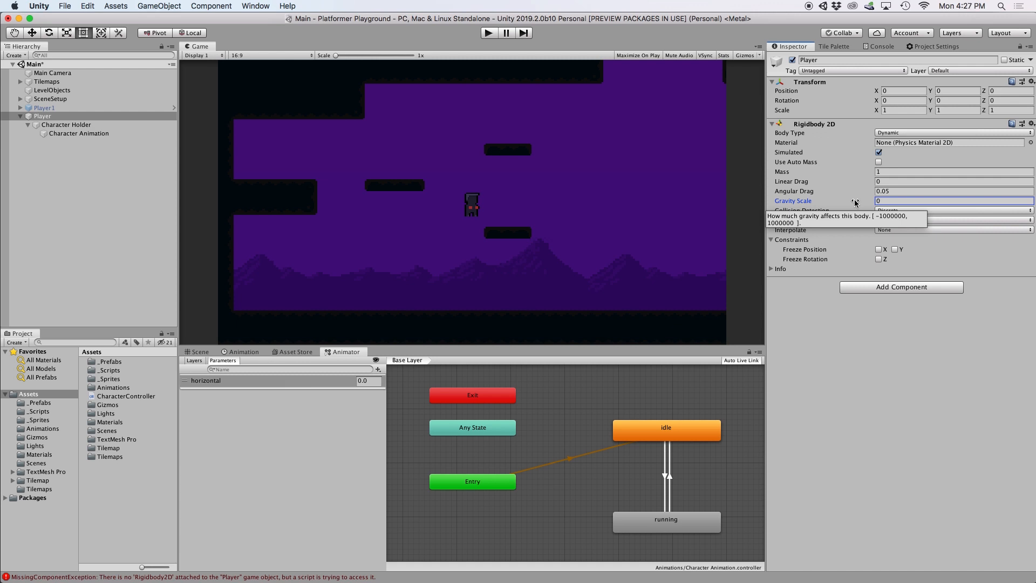
click(879, 259)
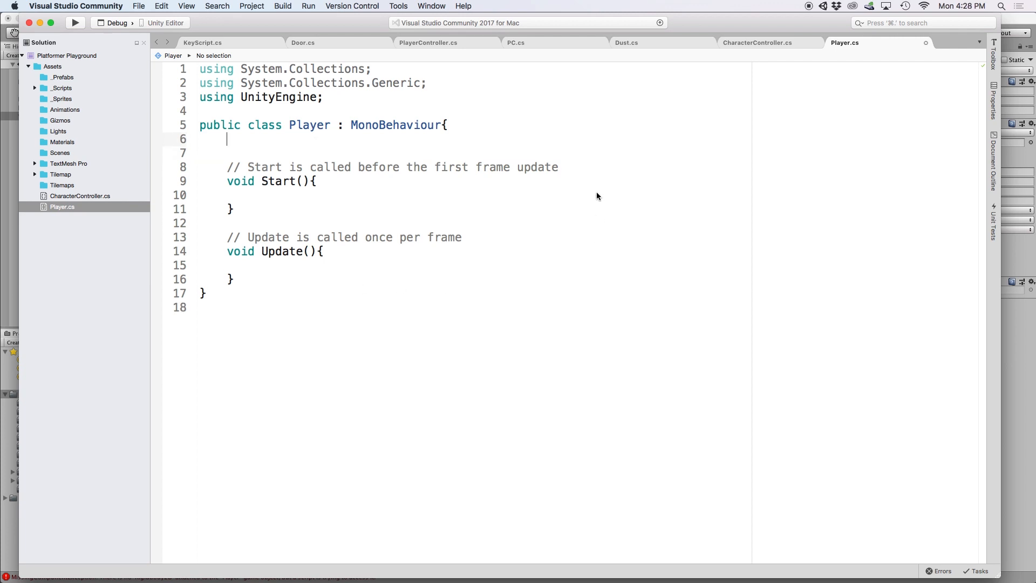
Step: Declare public float moveSpeed = 10f and a Vector2 direction field in Player.cs
key(enter)
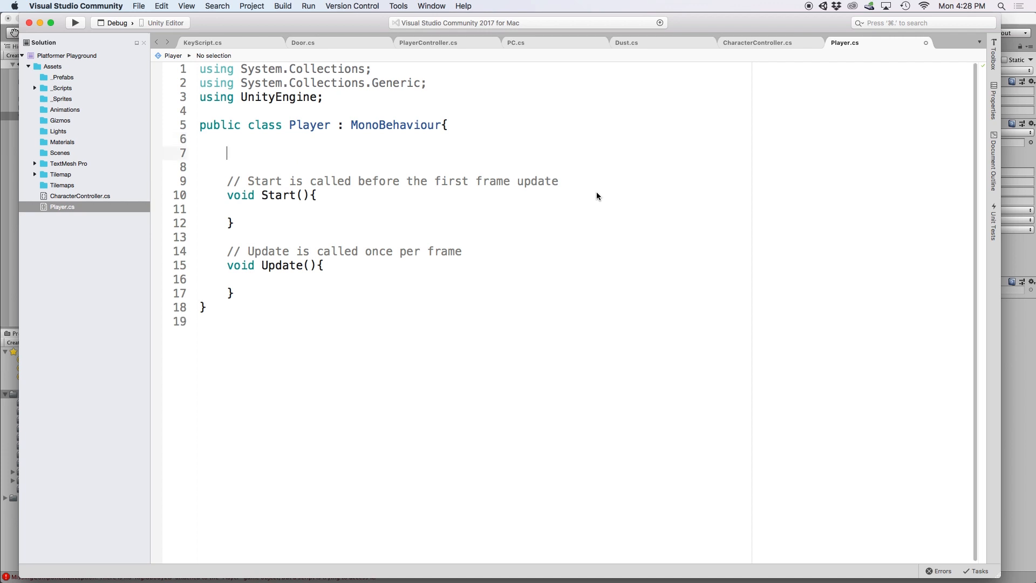
text(public float moveSpeed;)
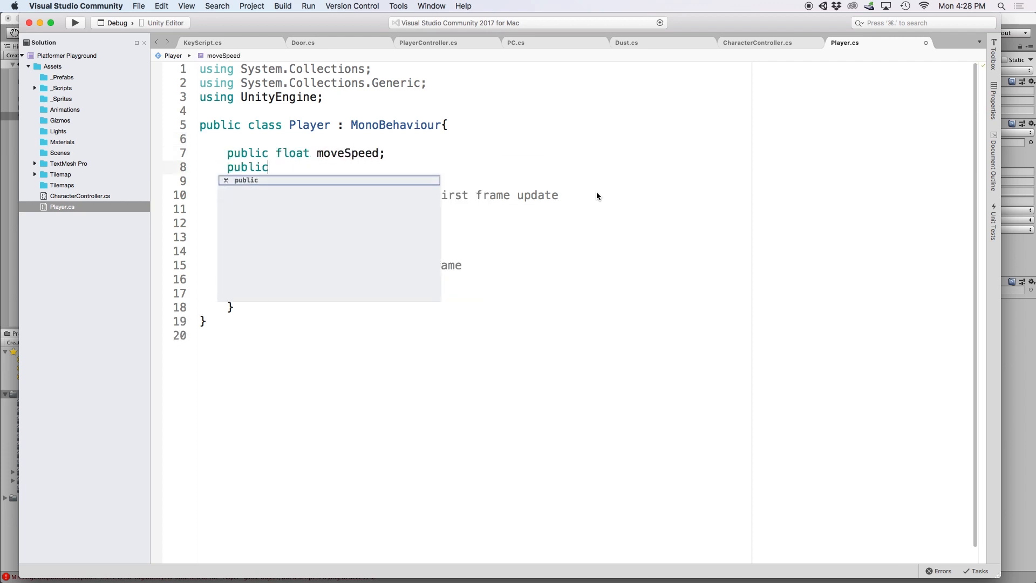
text(Vector2 direction;)
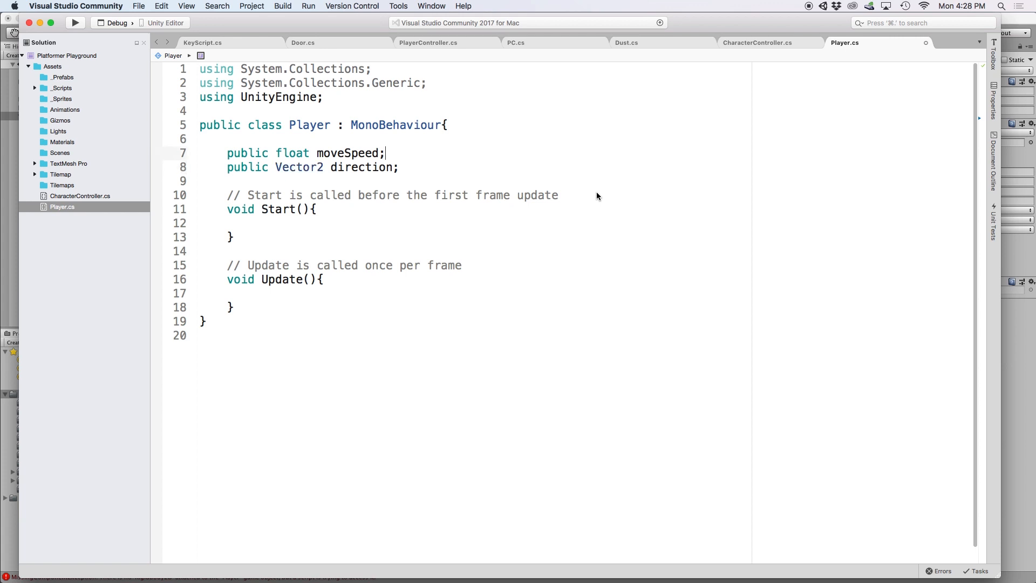
text(=)
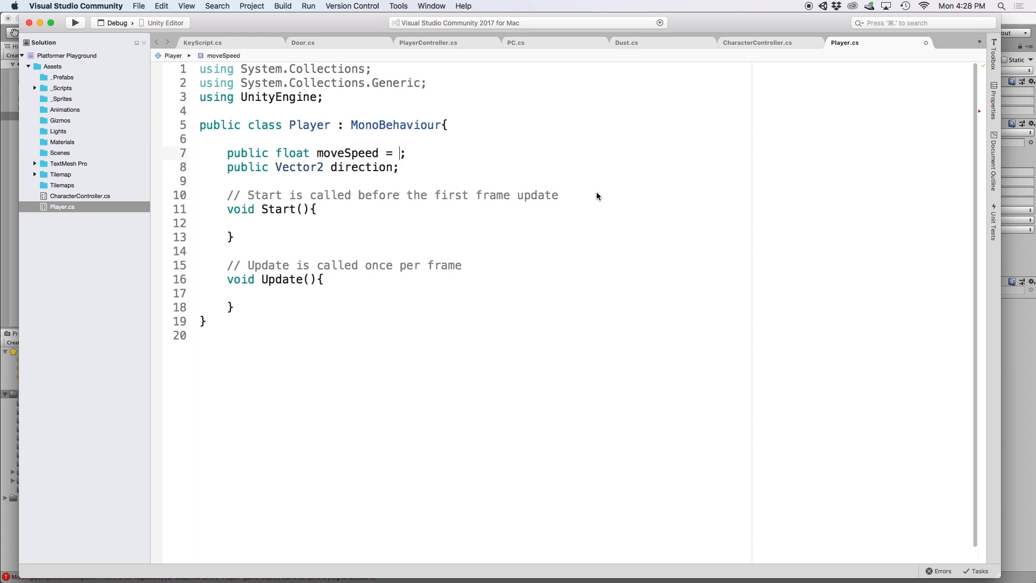
text(10f)
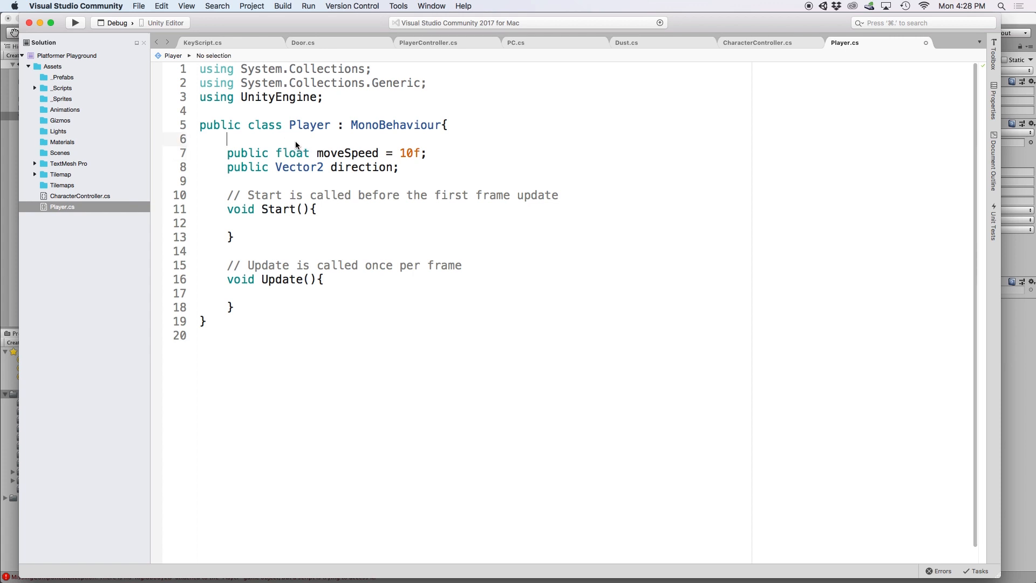
Step: Add Horizontal Movement and Components headers and a public Rigidbody2D rb field
text([Header("Horizontal Movement)
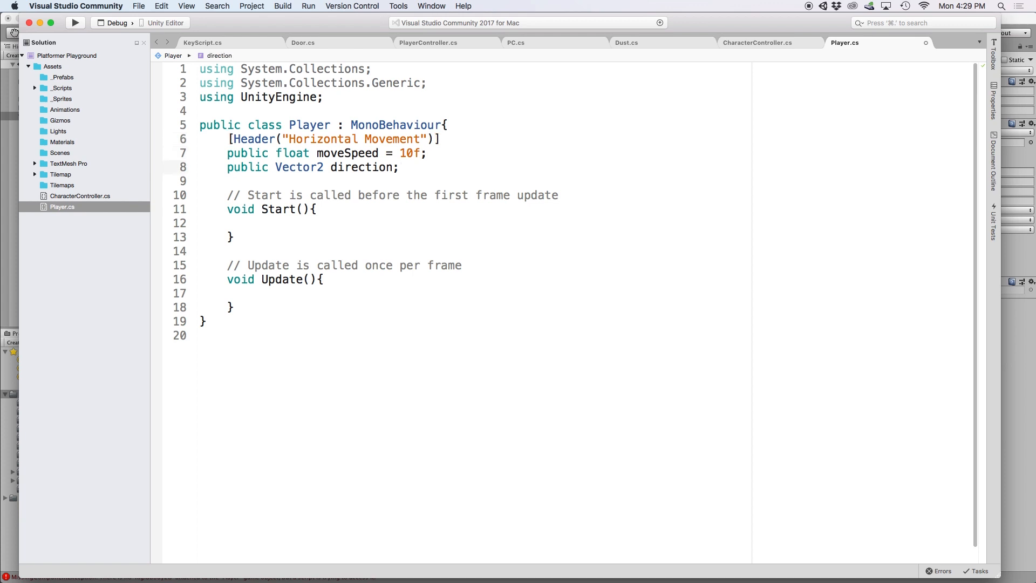
text([Header("Components")])
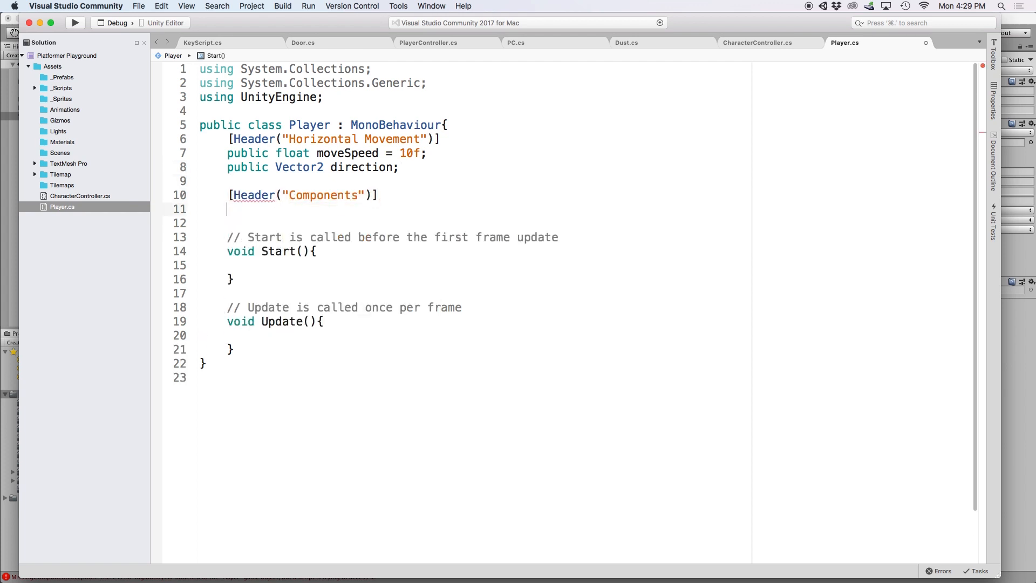
text(public Rigidbody2D rb;)
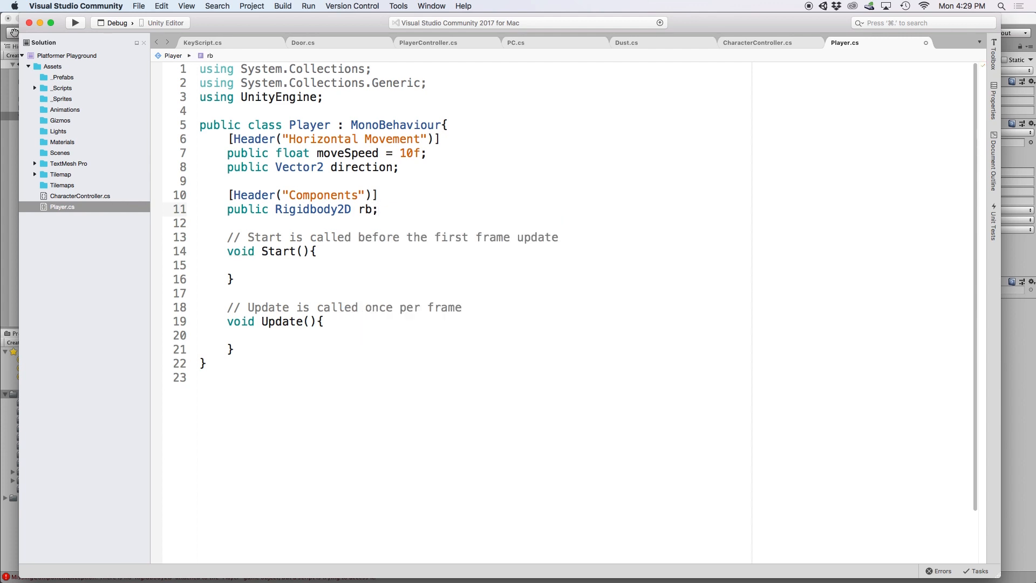
text(direction = new Vector2()
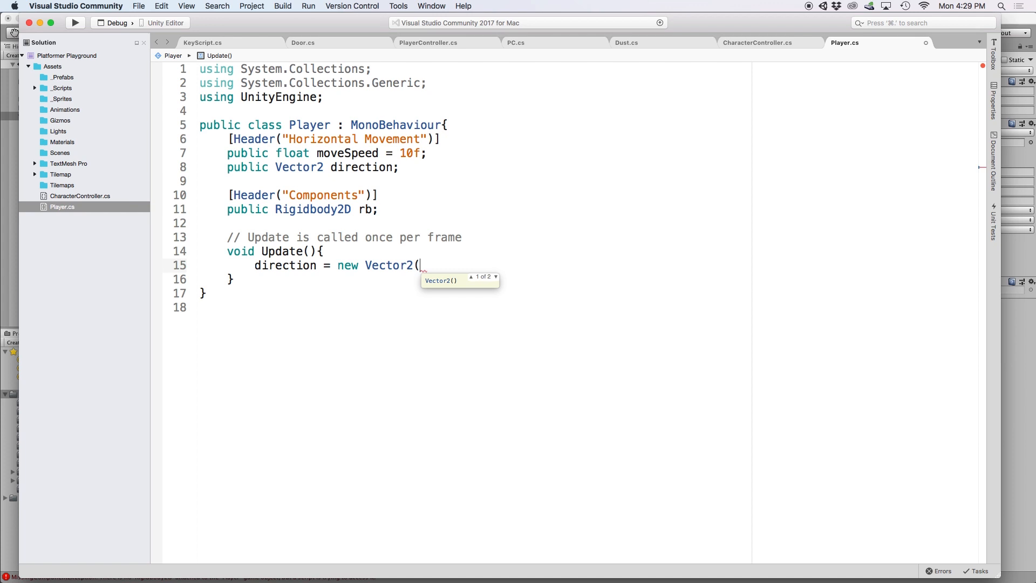
Step: Set direction to a new Vector2 from Input.GetAxisRaw("Horizontal") and GetAxisRaw("Vertical") in Update
text(Input.GetAxisRaw("Horizontal"),)
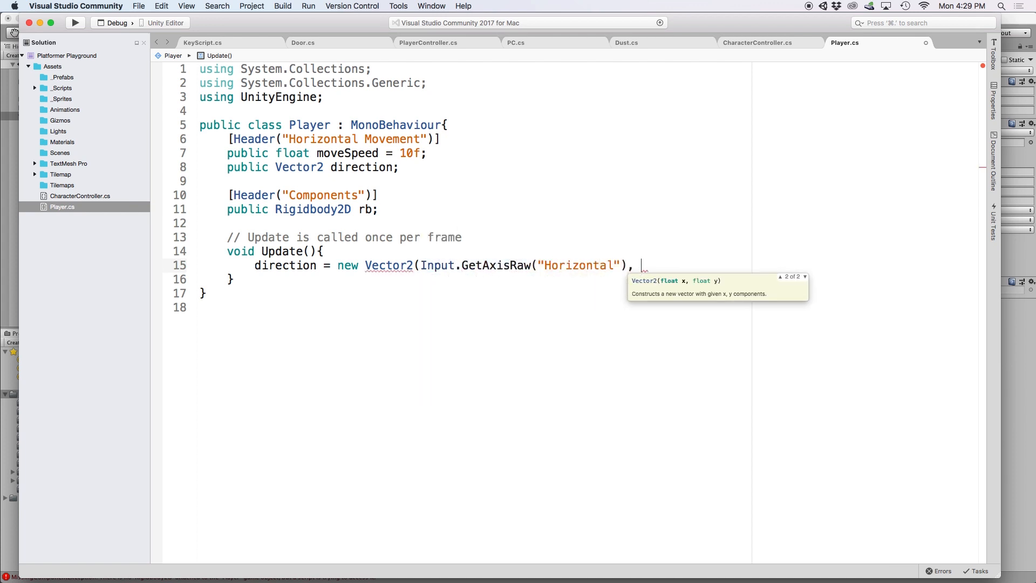
text(Input.GetAxisRaw("Vertical"))
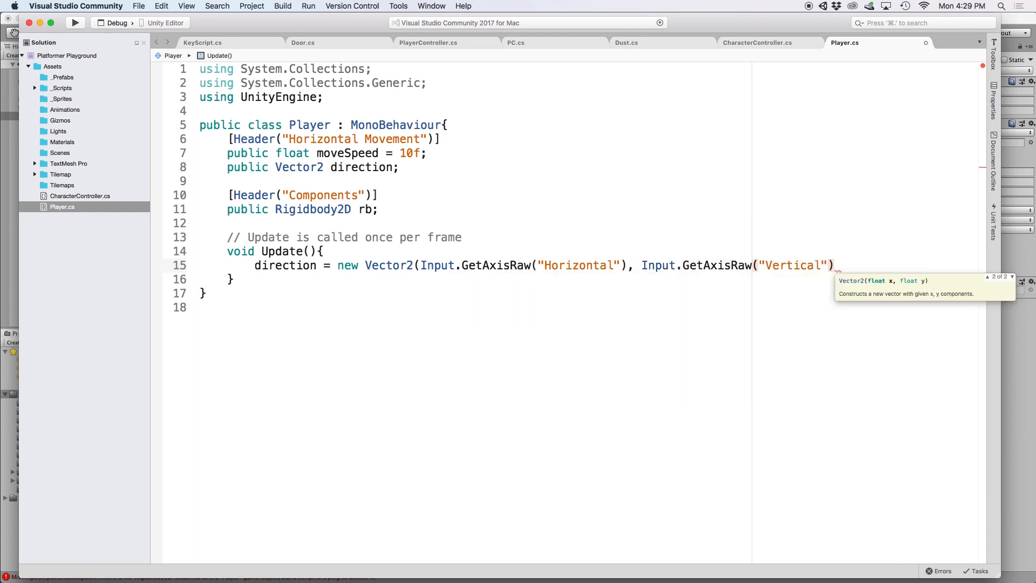
text();)
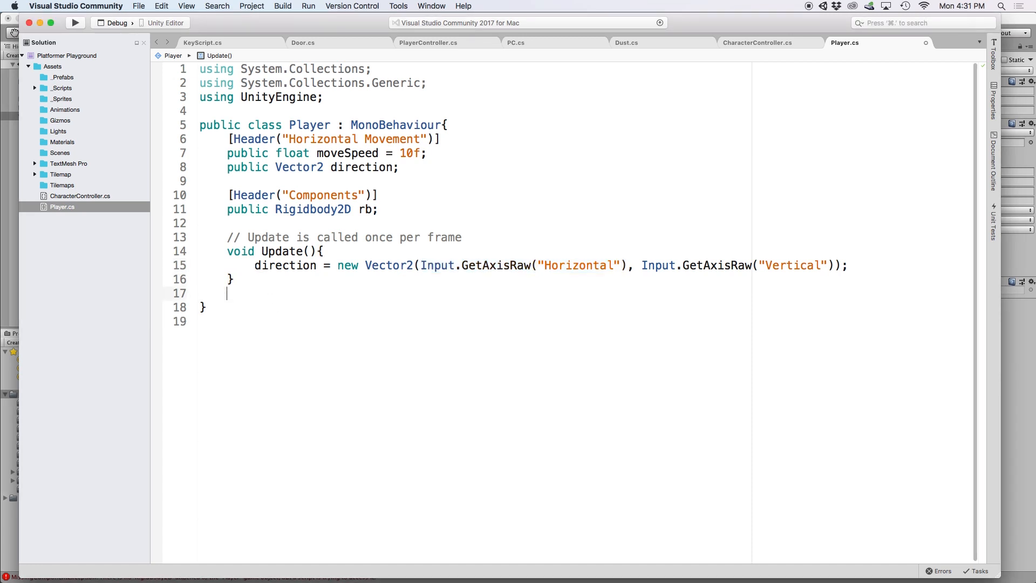
Step: Write moveCharacter(float horizontal) calling rb.AddForce with Vector2.right scaled by horizontal and moveSpeed
text(void moveCharacter()
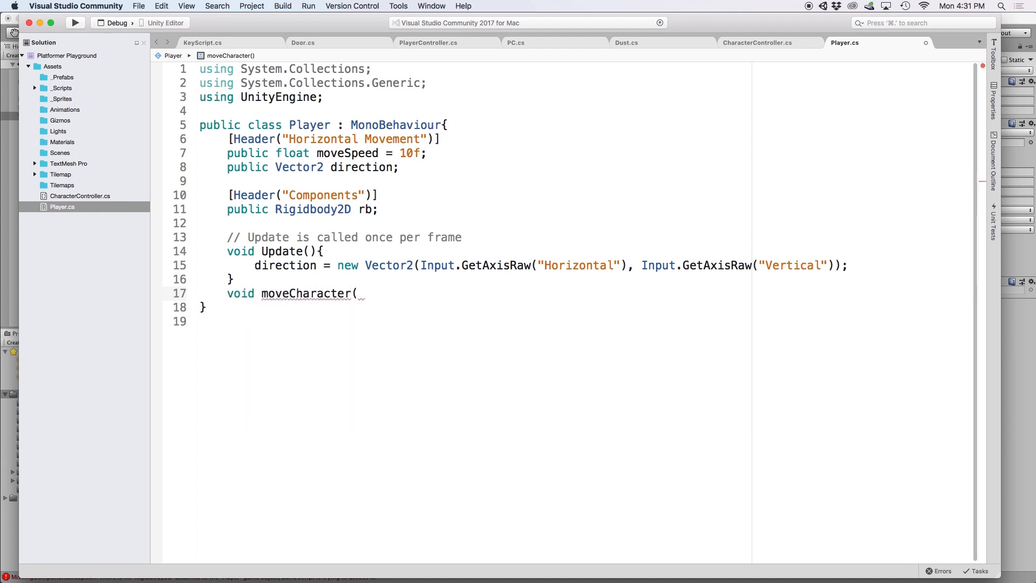
text(float hor)
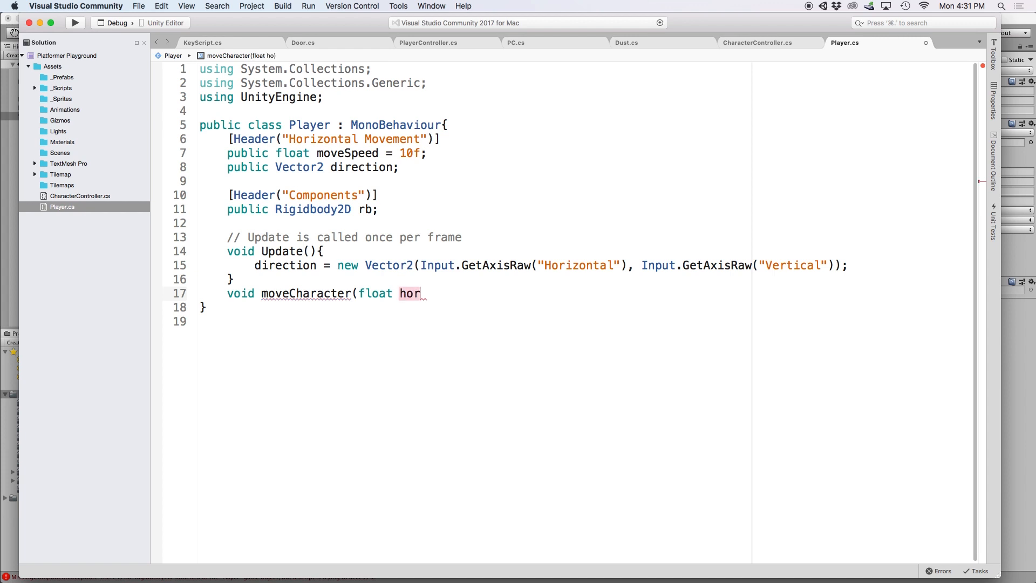
text(izontal){)
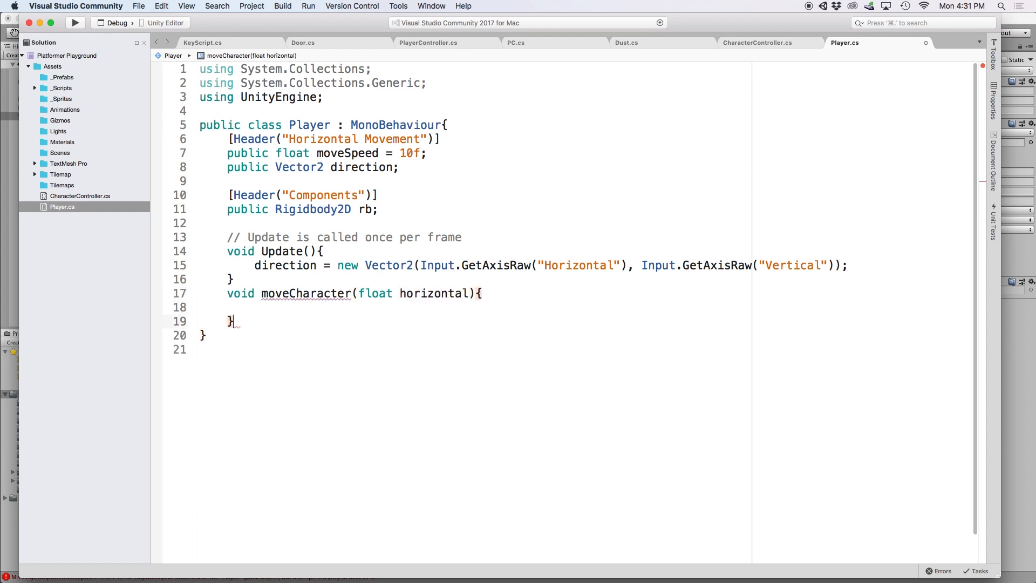
text(rb.)
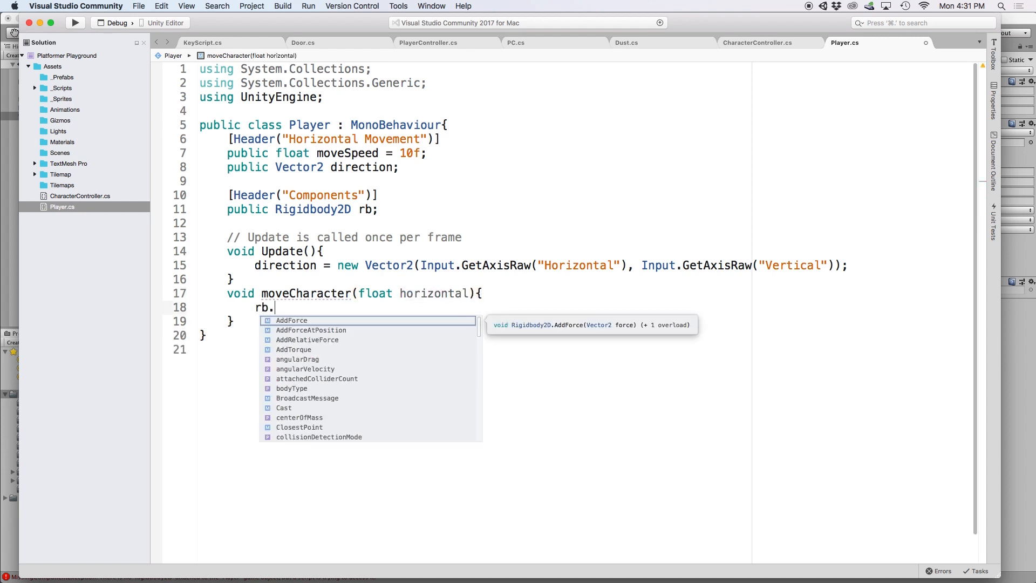
text(AddForce()
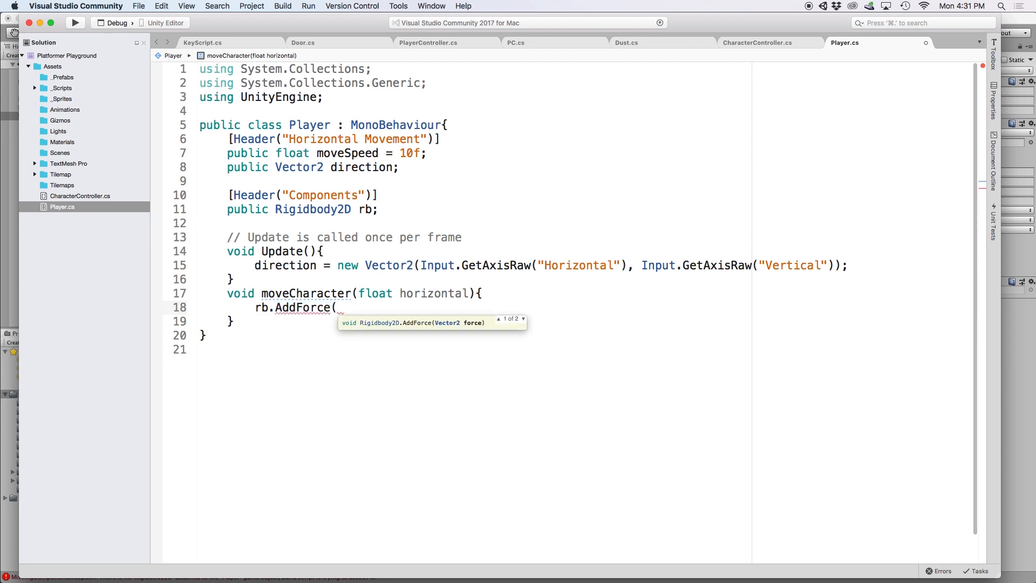
text(Vector2.right * horizontal *)
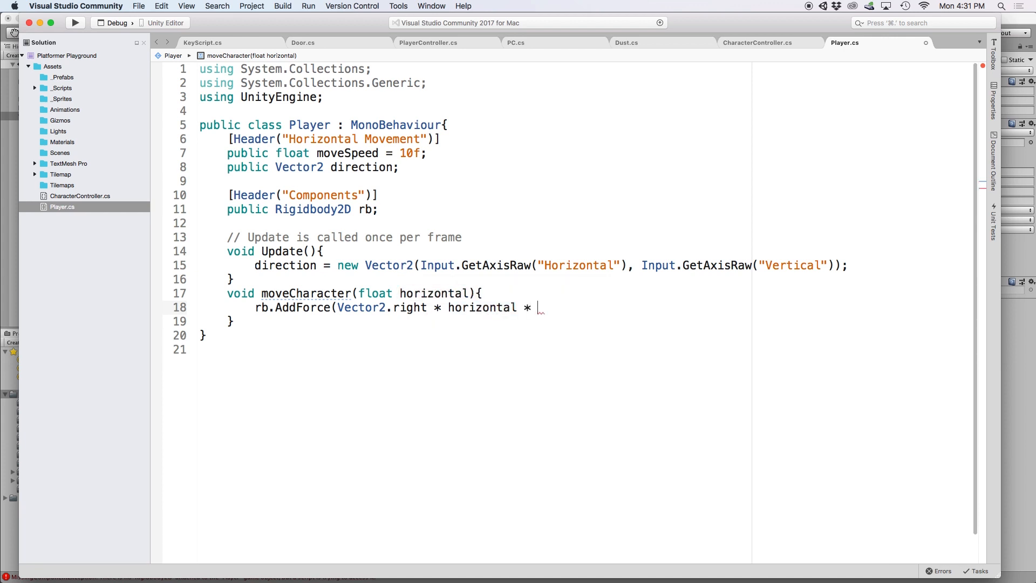
text(moveSpeed)))
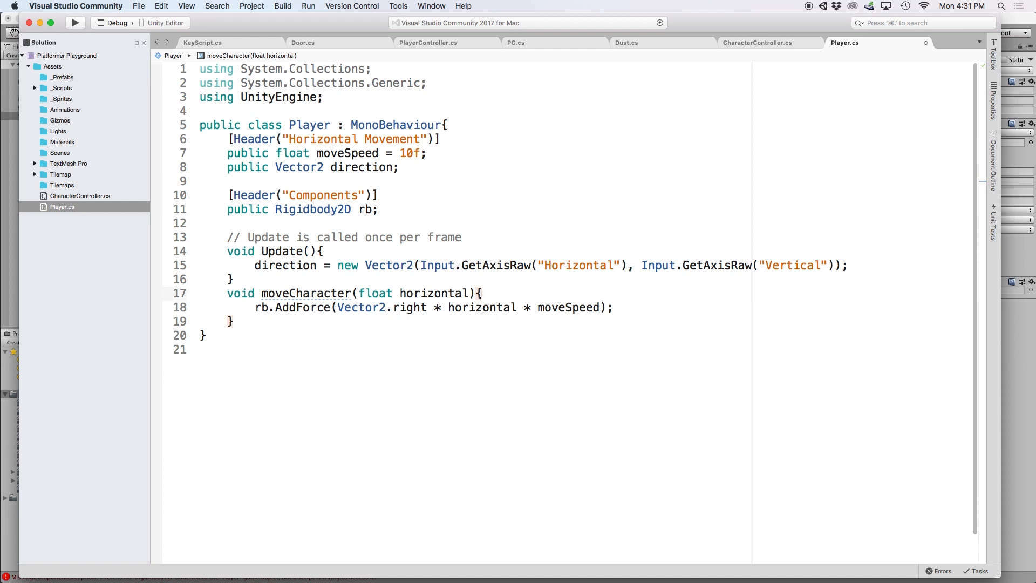
Step: Add a FixedUpdate method that calls moveCharacter(direction.x)
key(Return)
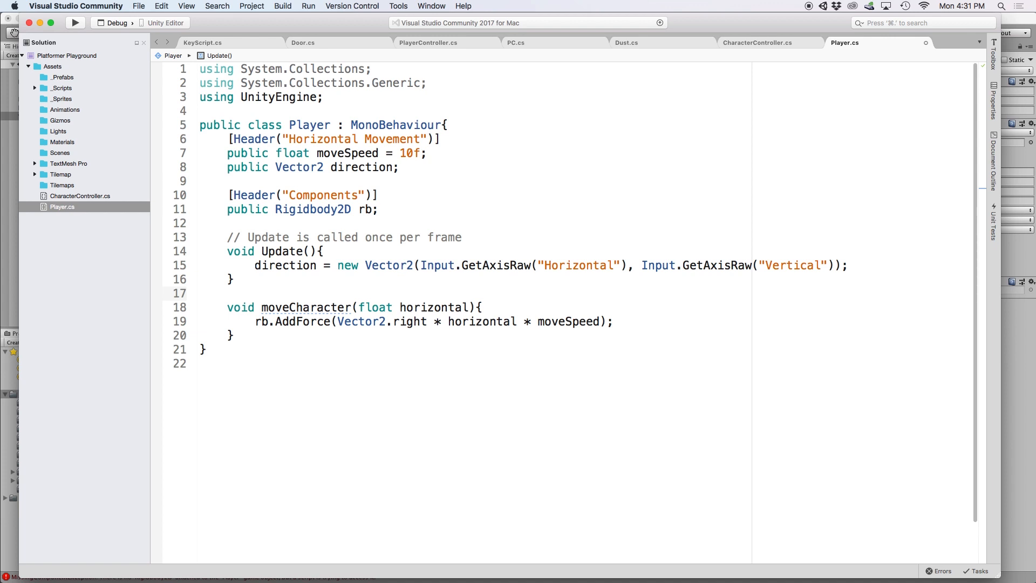
text(FixedUpdate(){)
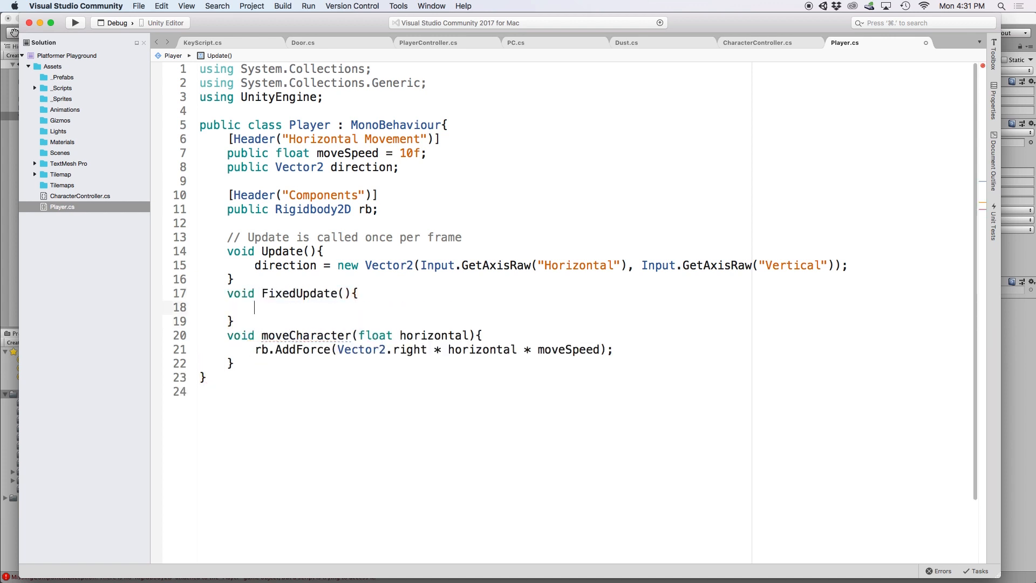
text(moveCharacter()
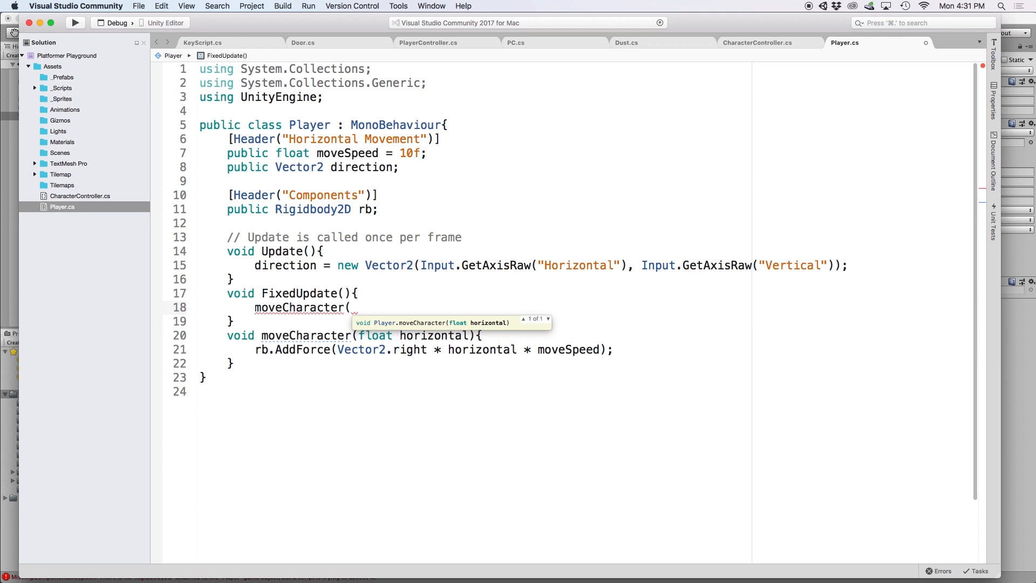
text(direction.x);)
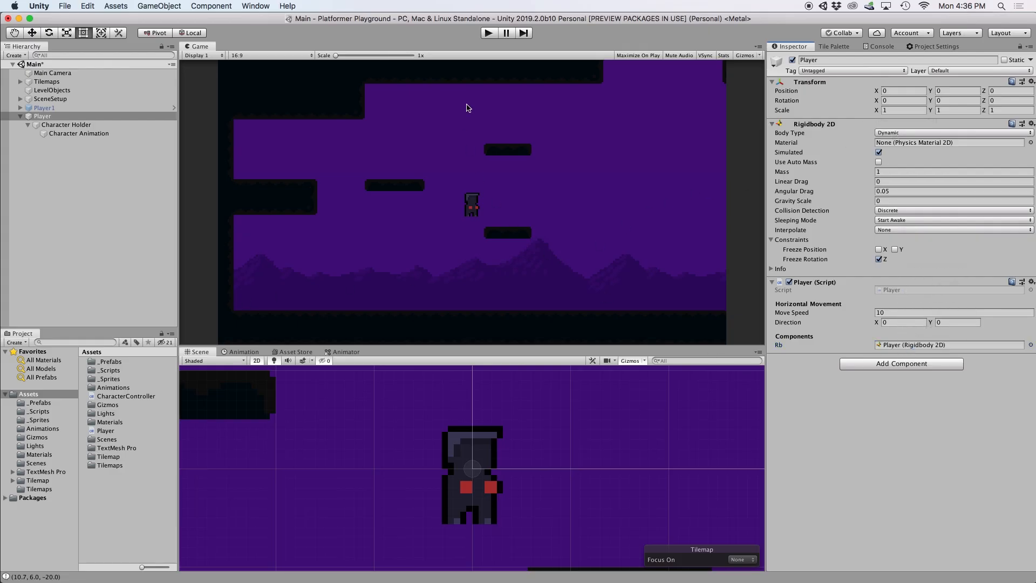
Step: Play the game, move the player sideways, then stop play mode
click(488, 32)
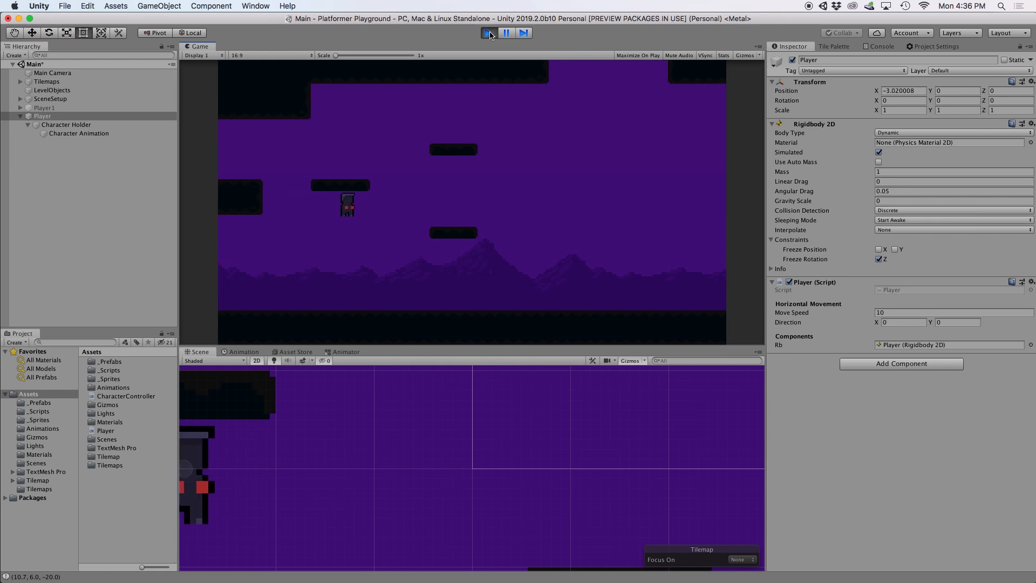
click(344, 351)
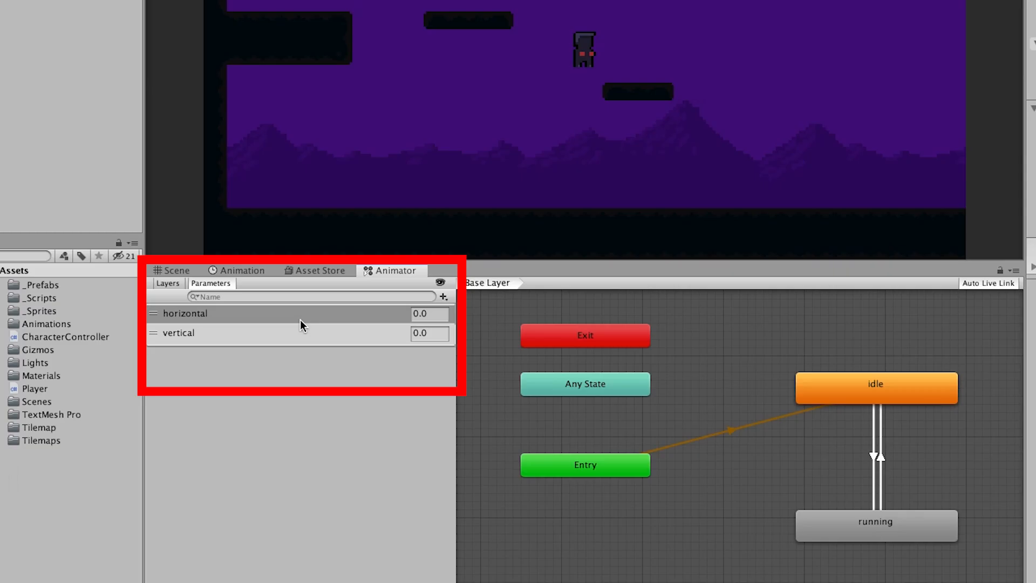
Step: Inspect the horizontal and vertical parameters in the Animator window
click(186, 313)
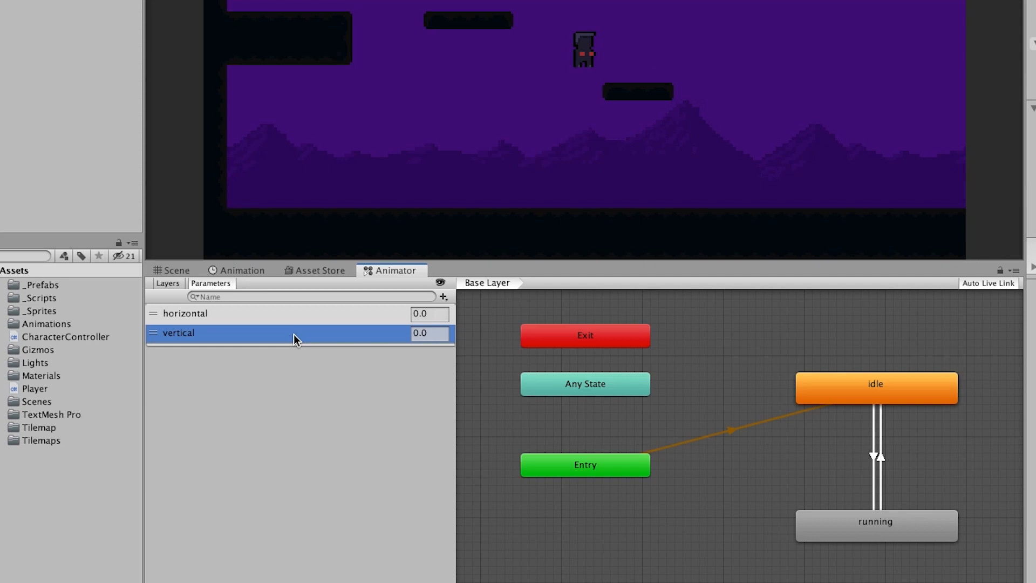
click(185, 313)
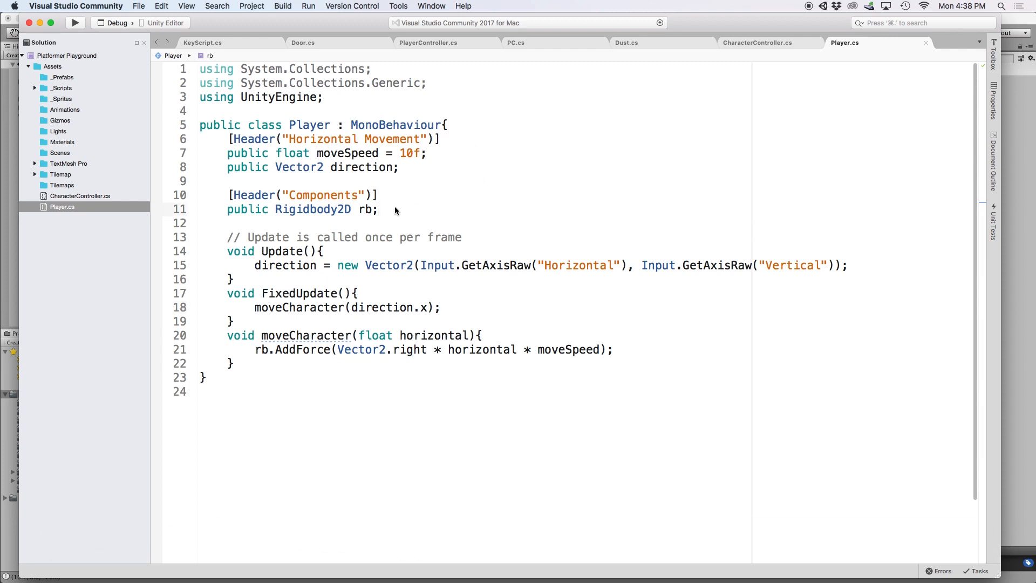
Step: Add public Animator animator and set "horizontal" to Mathf.Abs(rb.velocity.x) in moveCharacter
text(public)
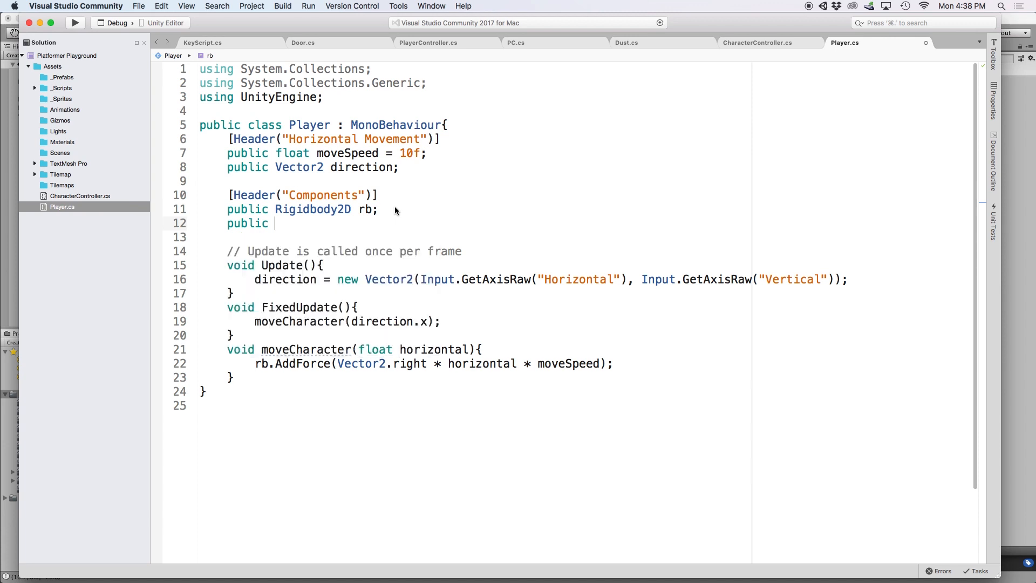
text(Animator animator;)
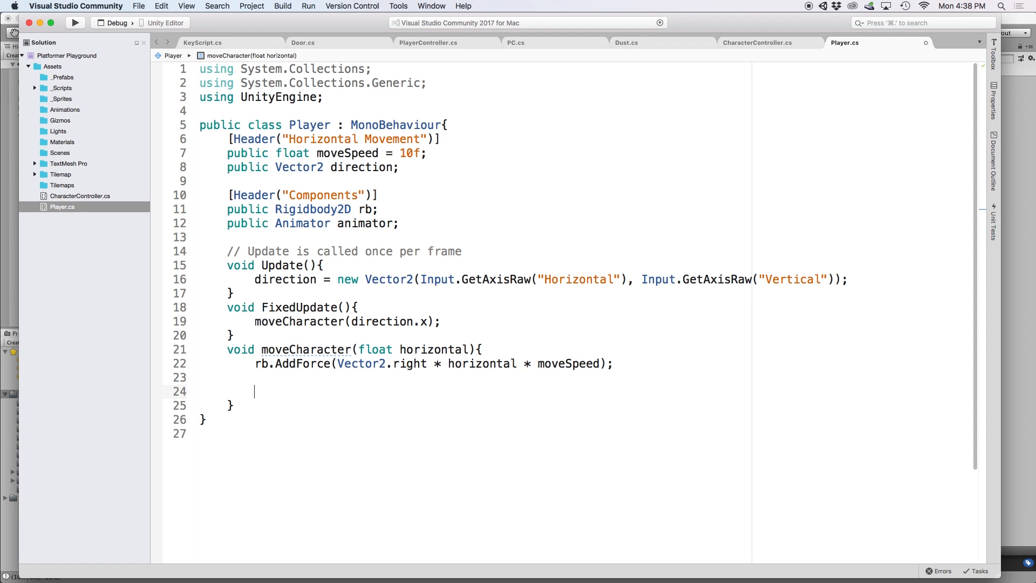
text(animator.SetFloat("horizontal",)
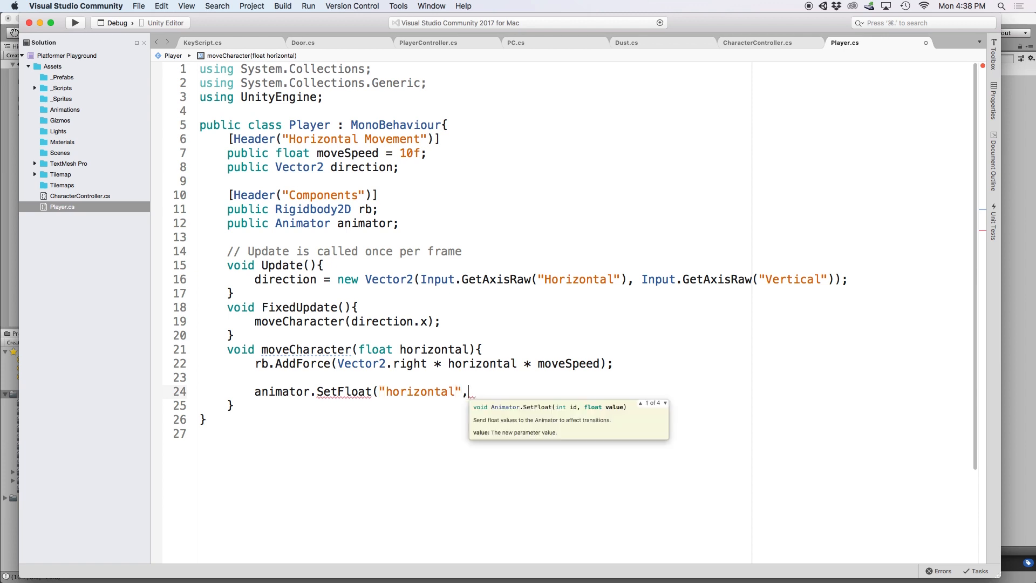
text(Mathf.Abs)
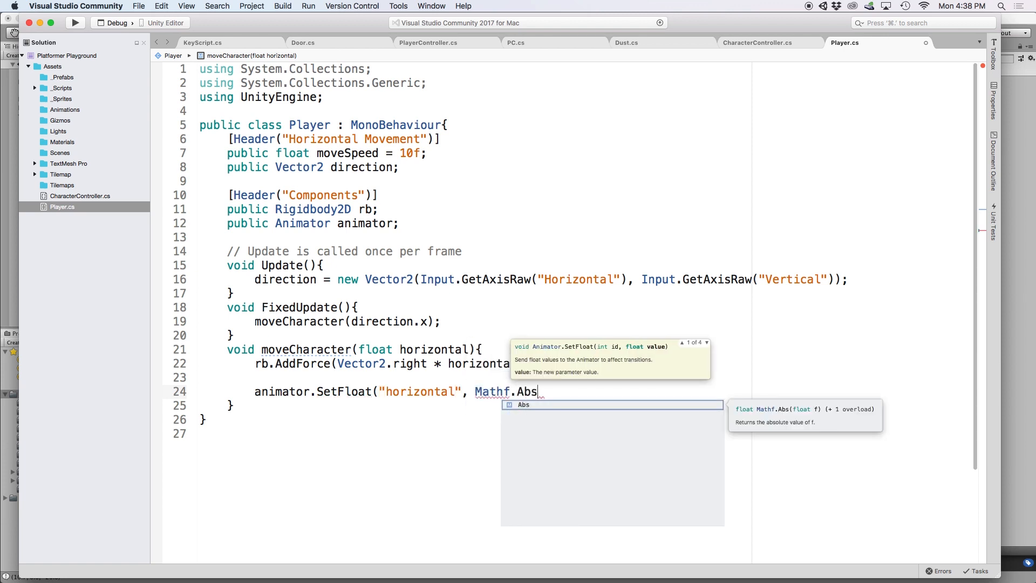
text((rb.velocity.x)
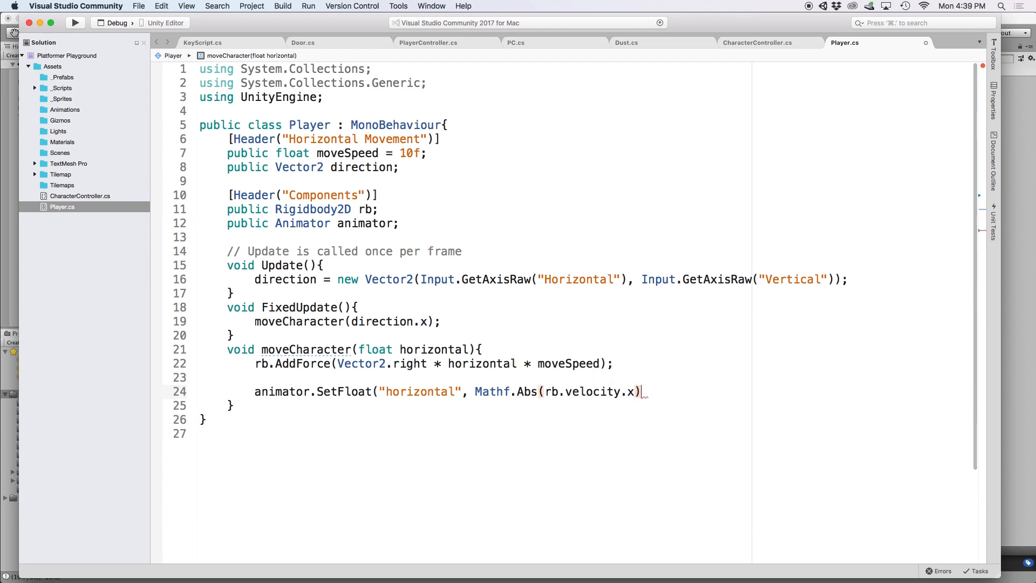
text();)
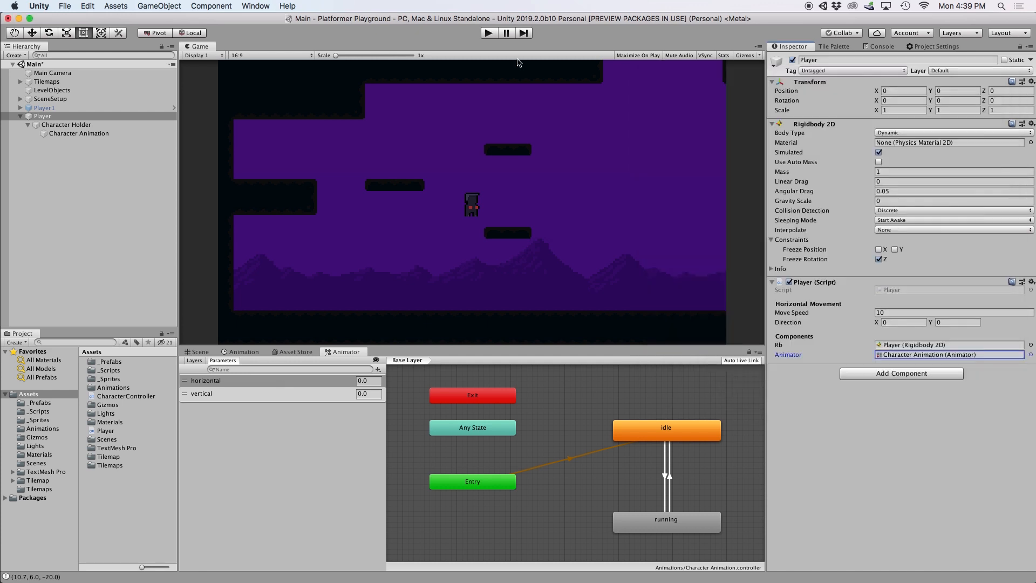
Step: Play the game and check the idle-to-running transition's horizontal condition, then stop
click(488, 32)
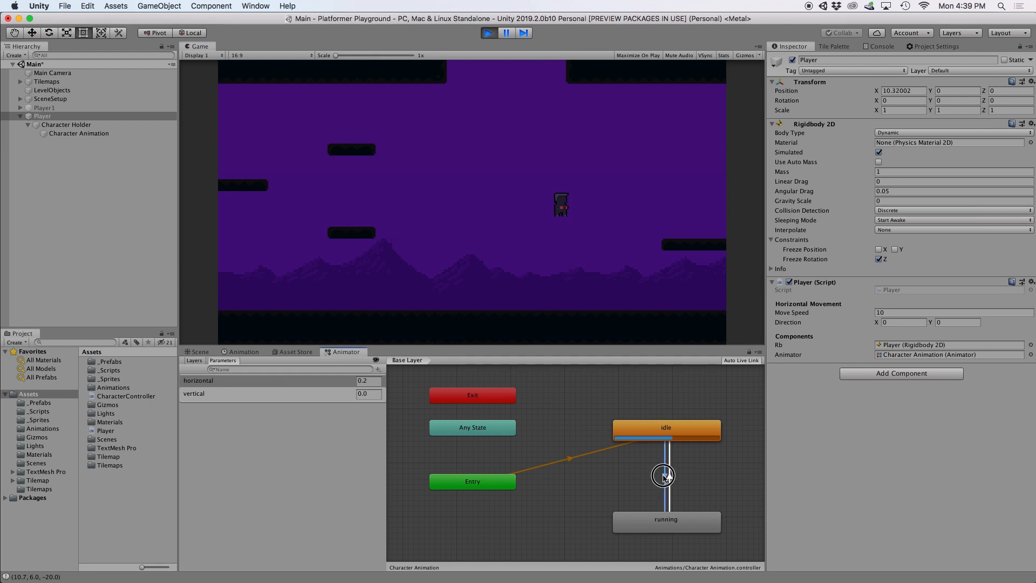
click(665, 475)
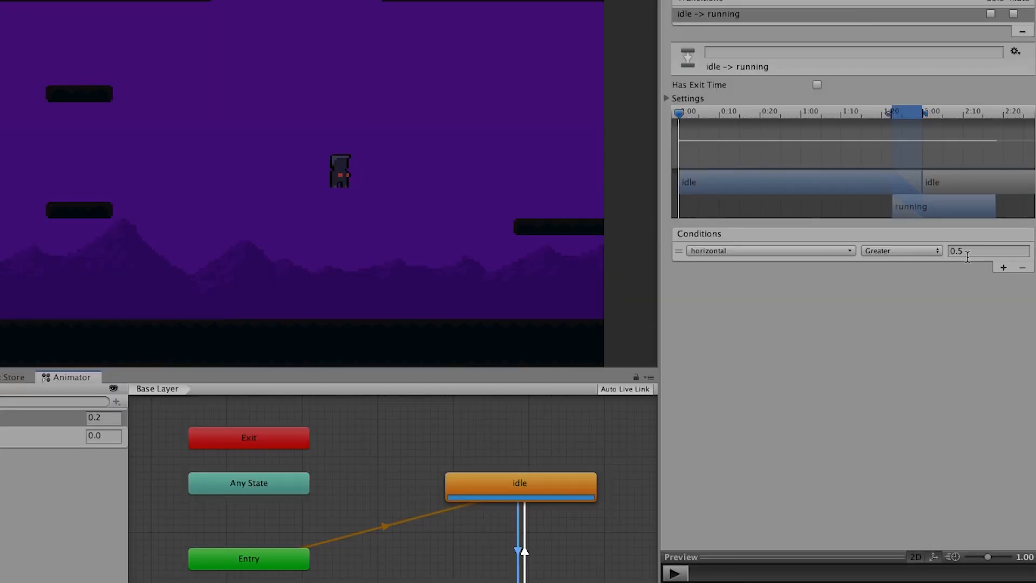
click(489, 33)
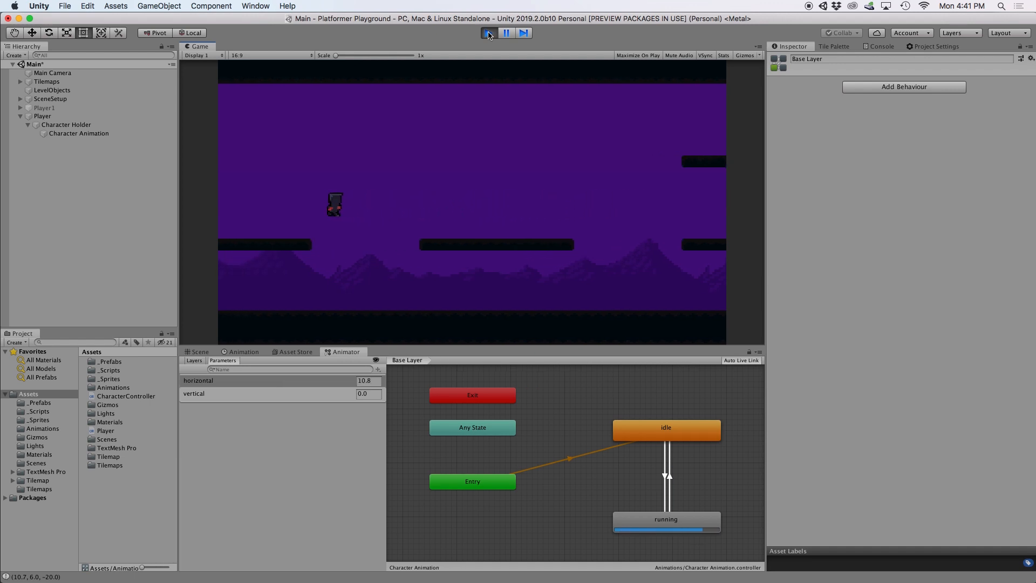
click(488, 32)
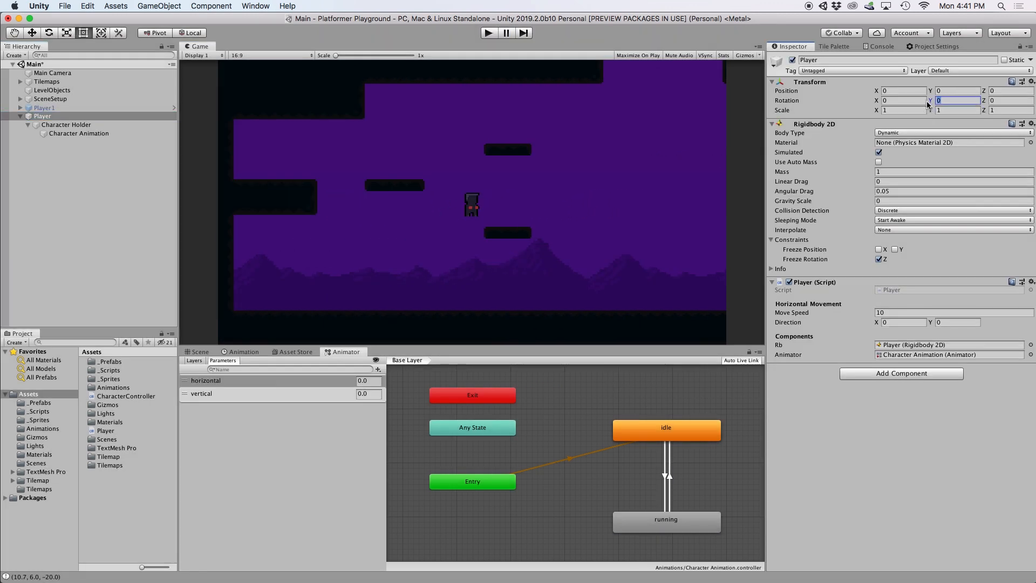
text(180)
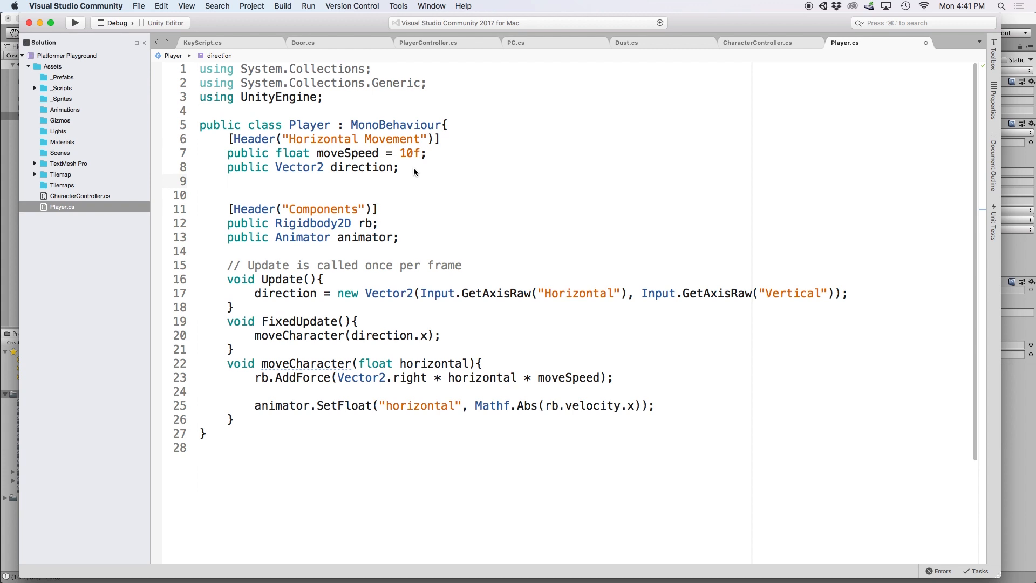
Step: Declare a private bool facingRight field initialised to true
text(pri)
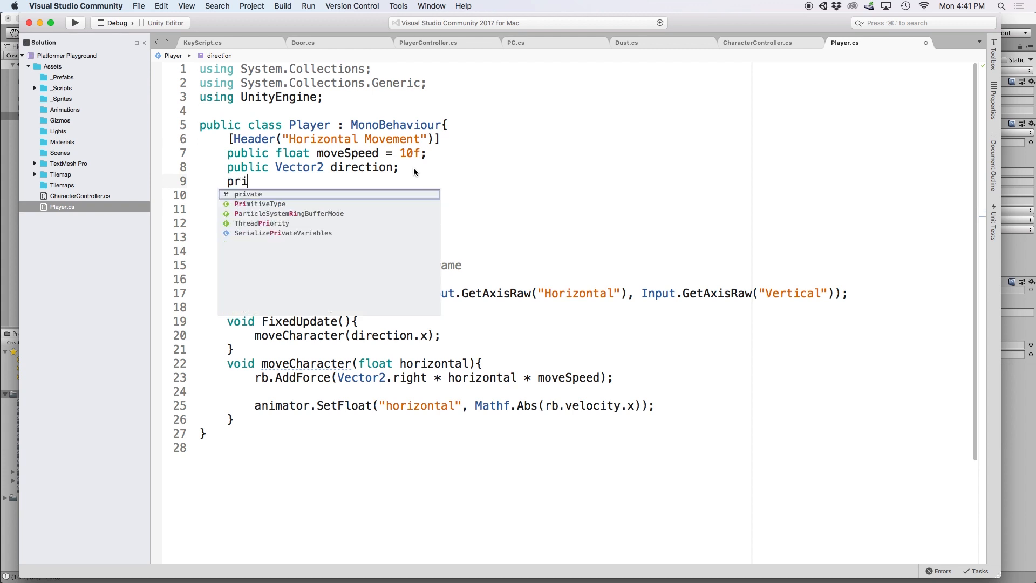
text(vate bool facingRight;)
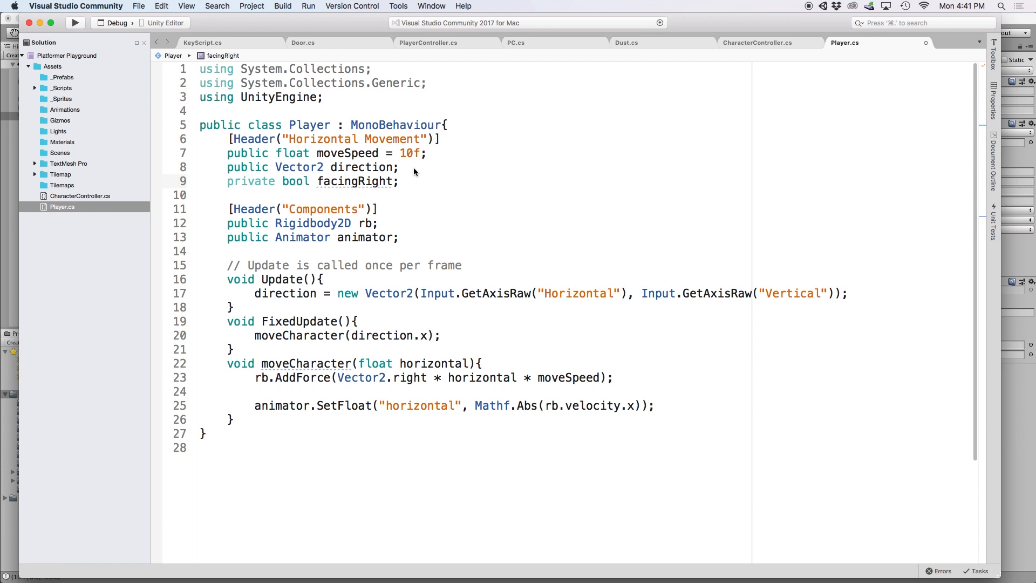
text(= true)
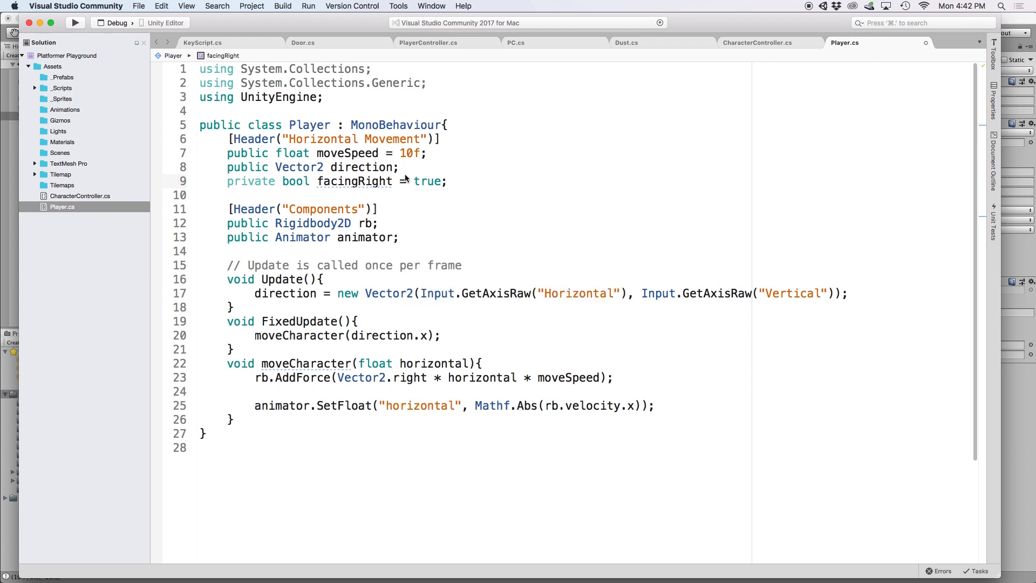
Step: Add a Flip method after moveCharacter that toggles facingRight
click(235, 420)
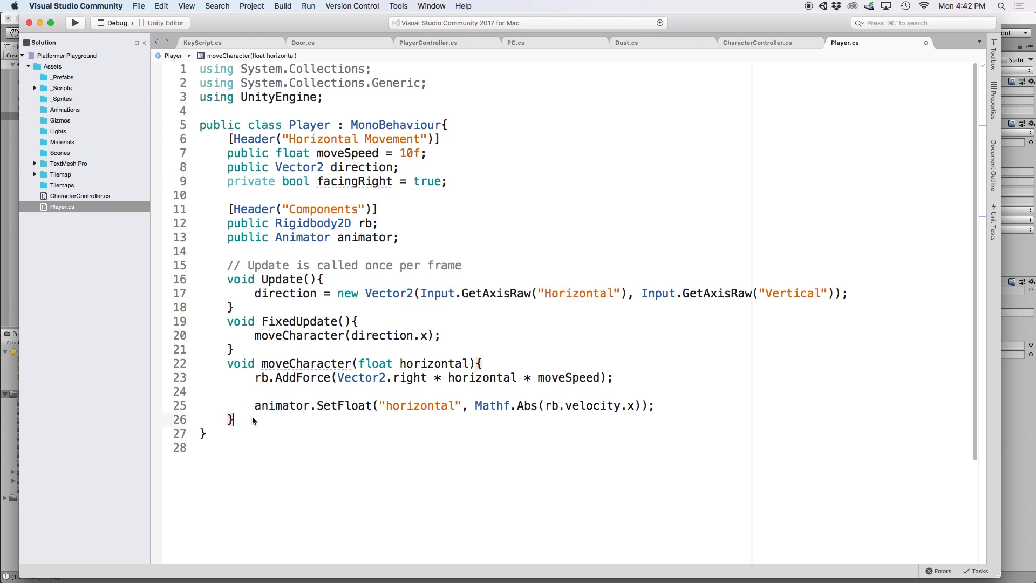
text(void Flip(){)
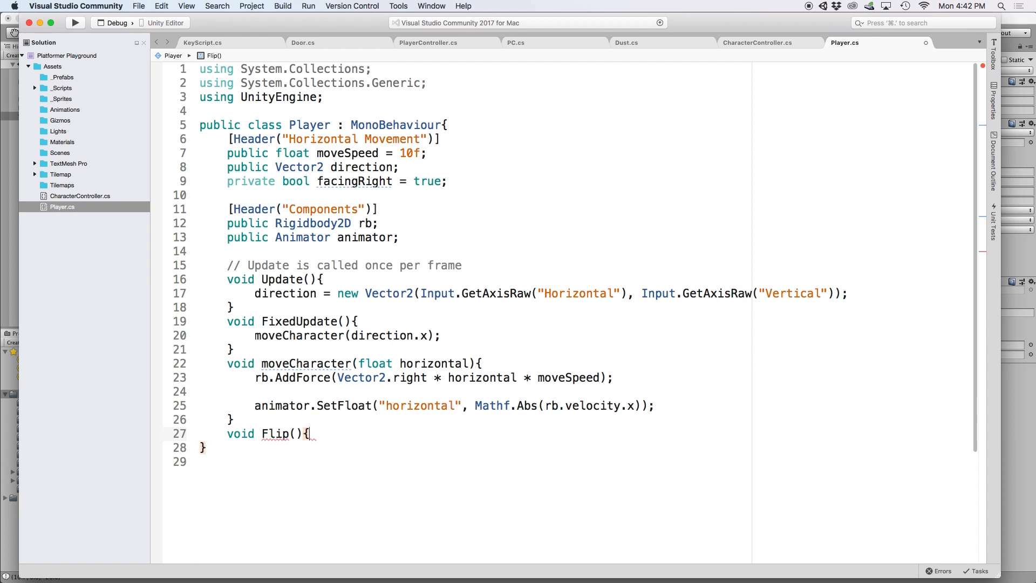
key(Return)
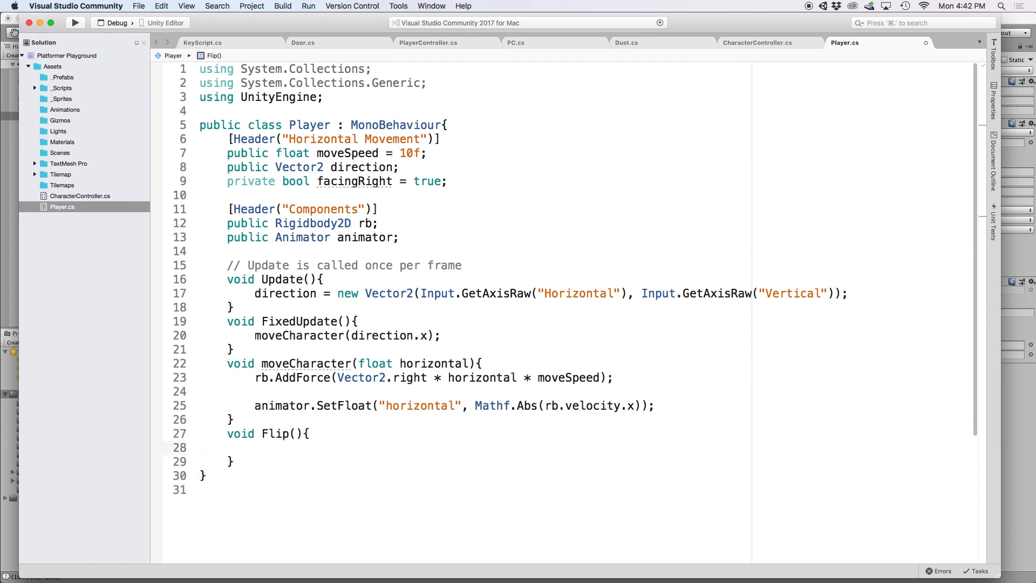
click(254, 448)
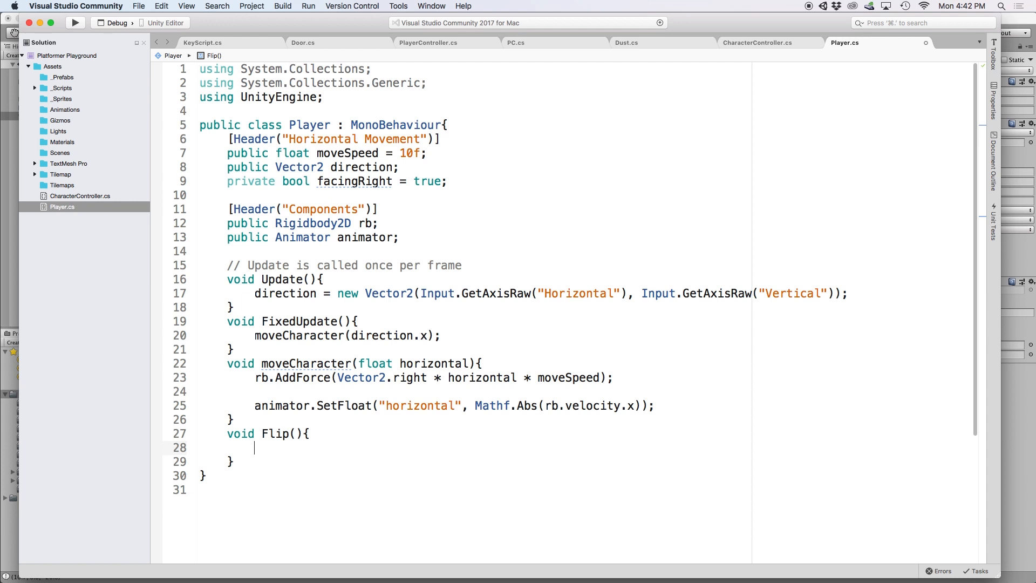
text(facingRight = !facingRight;)
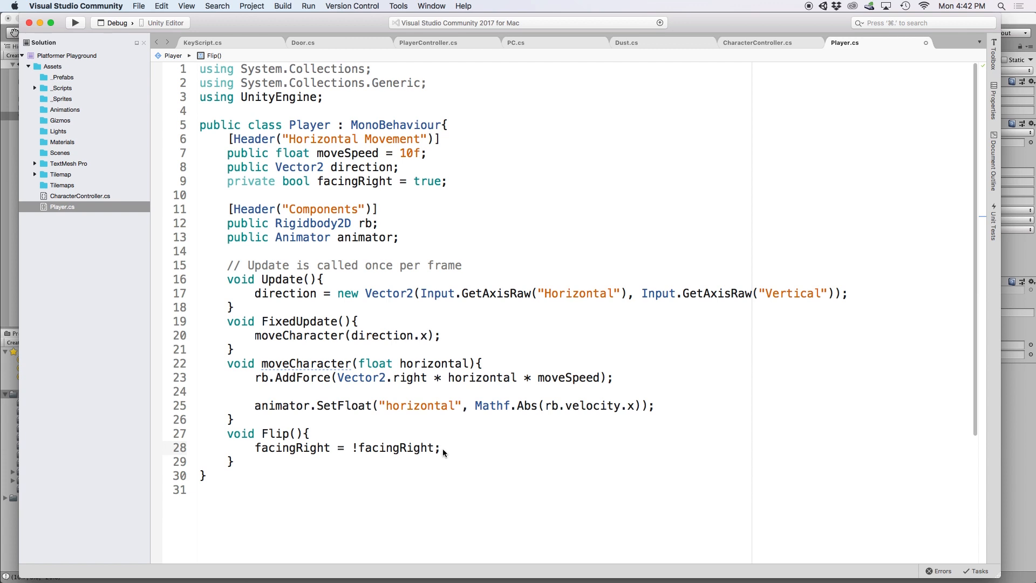
Step: In Flip, set transform.rotation to Quaternion.Euler(0, facingRight ? 0 : 180, 0)
text(transform.rotation =)
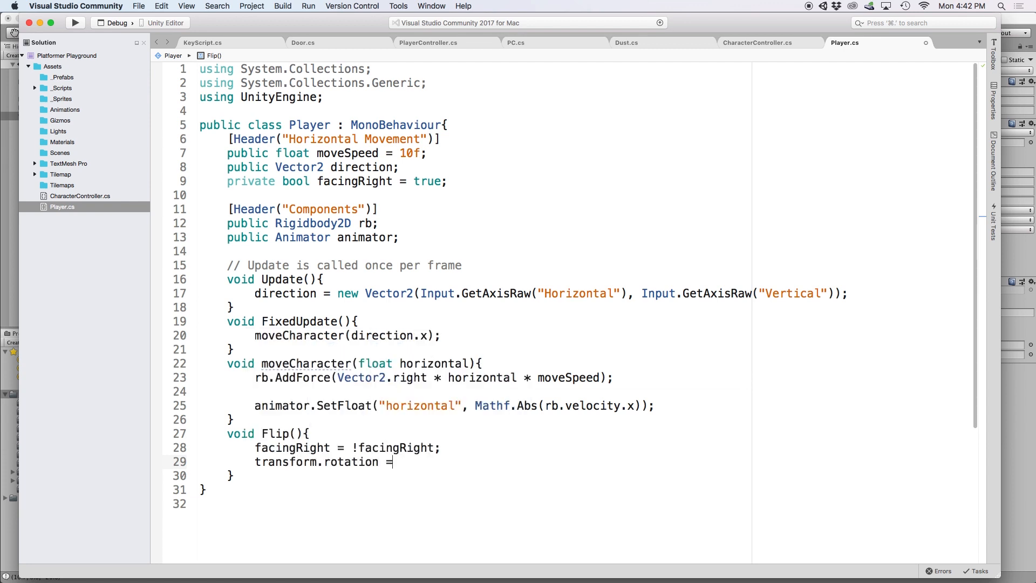
text(Quaternion)
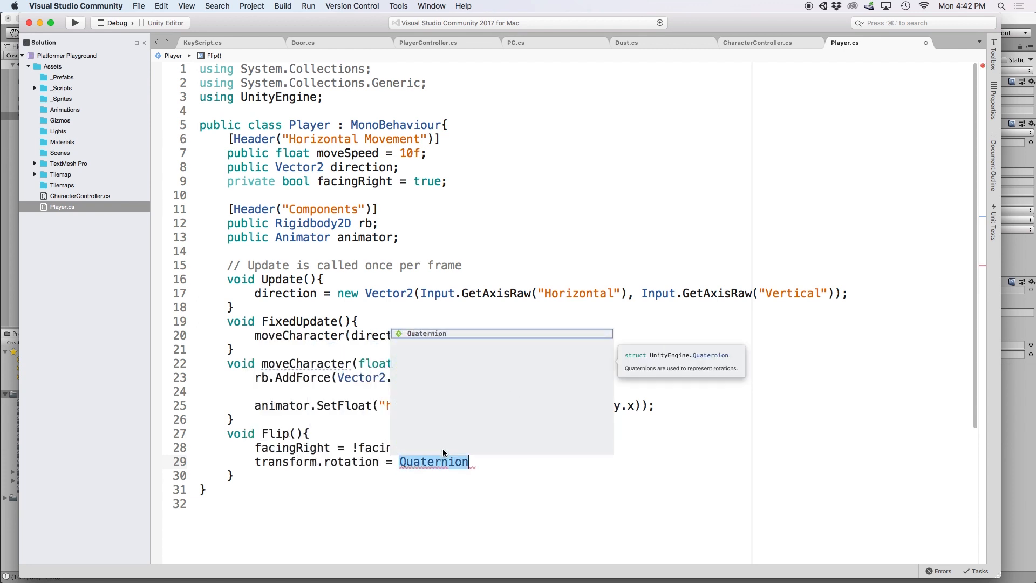
text(.Euler()
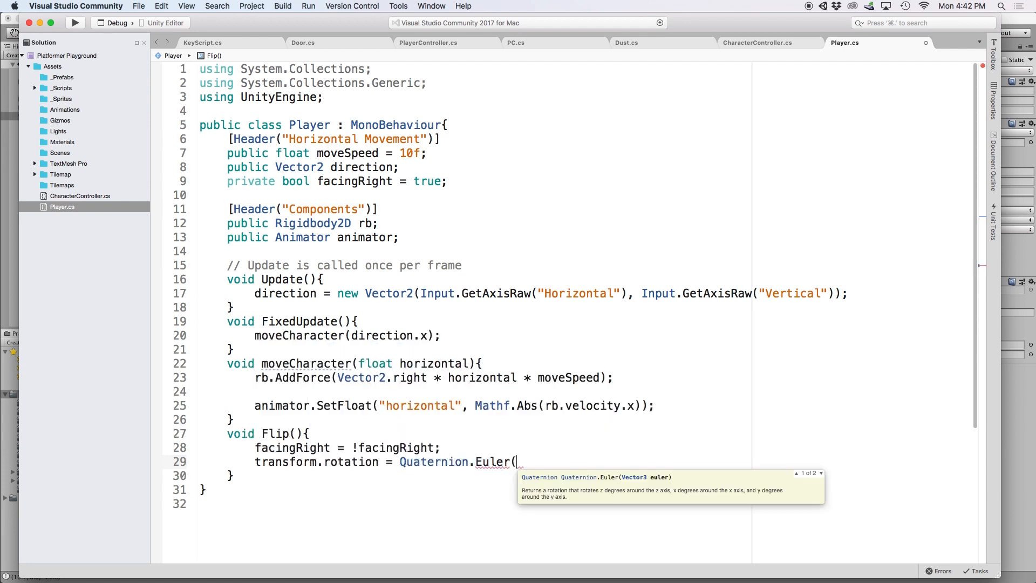
text(0, 0, 0);)
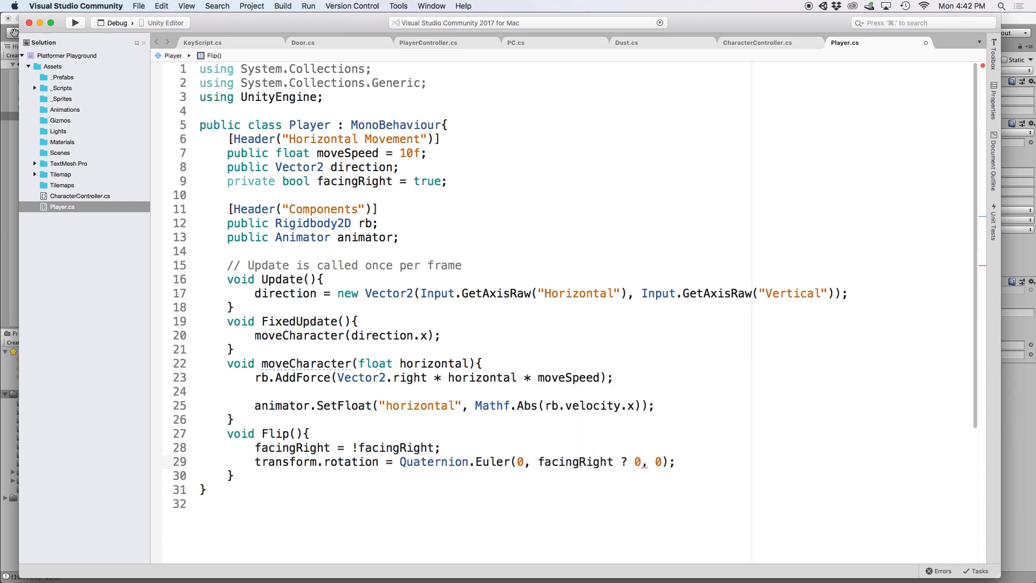
text(: 180)
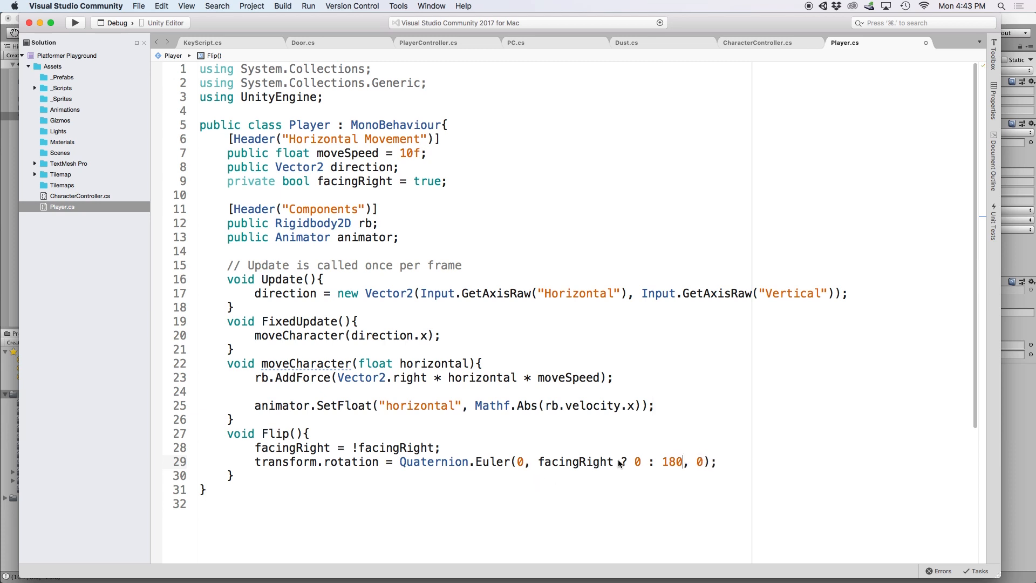
double_click(628, 461)
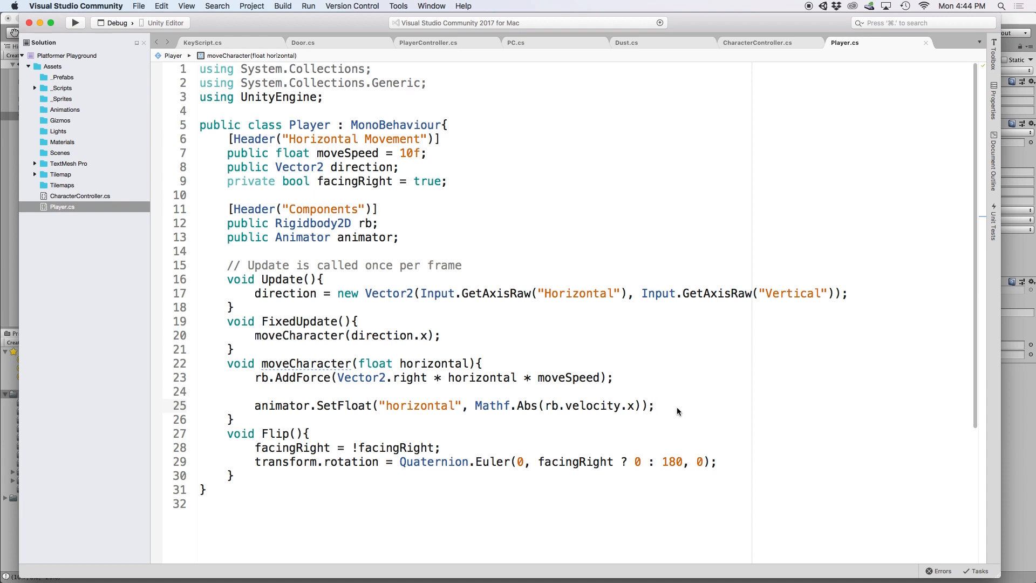
Step: Call Flip() when horizontal > 0 and not facingRight, or horizontal < 0 and facingRight
text(if(()
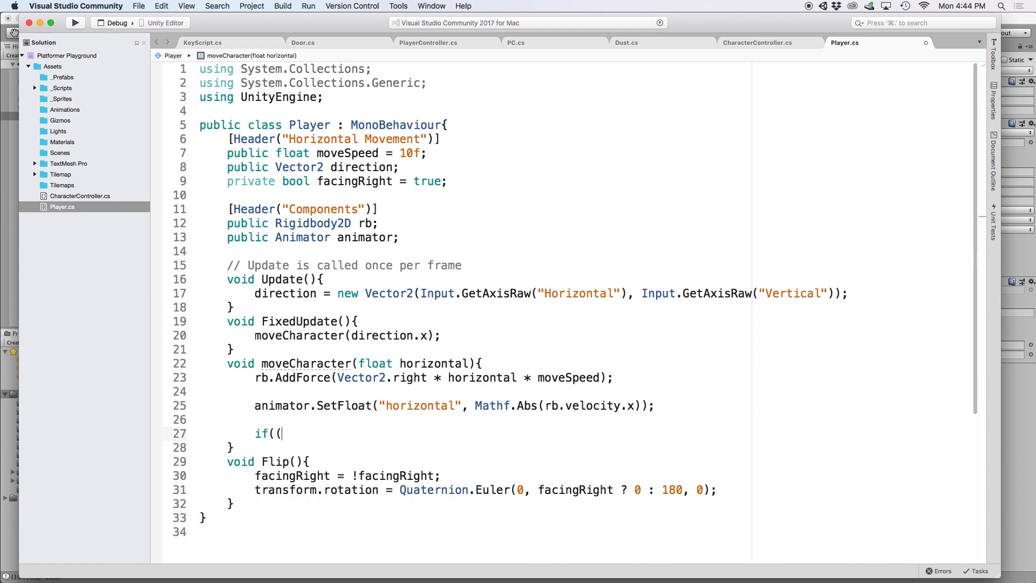
text(horizontal > 0 && !facingRight) ||)
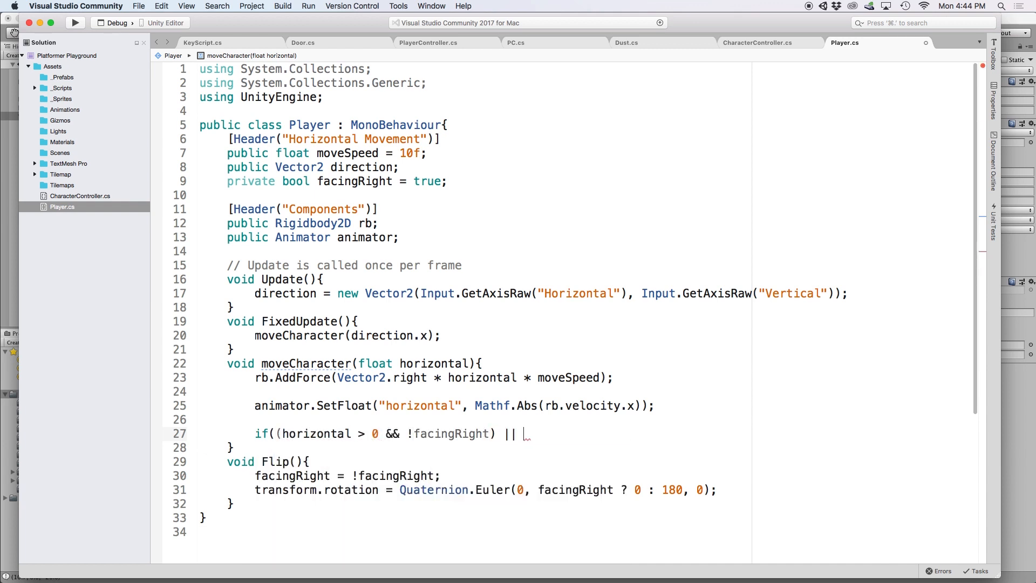
text((horizontal < 0 && facingRight)){)
text(Flip()
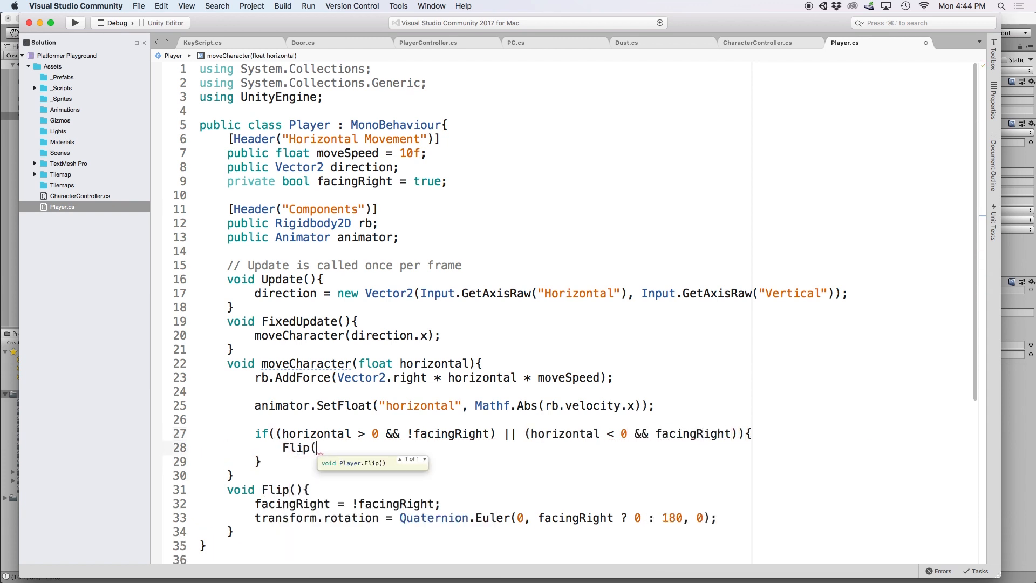
text();)
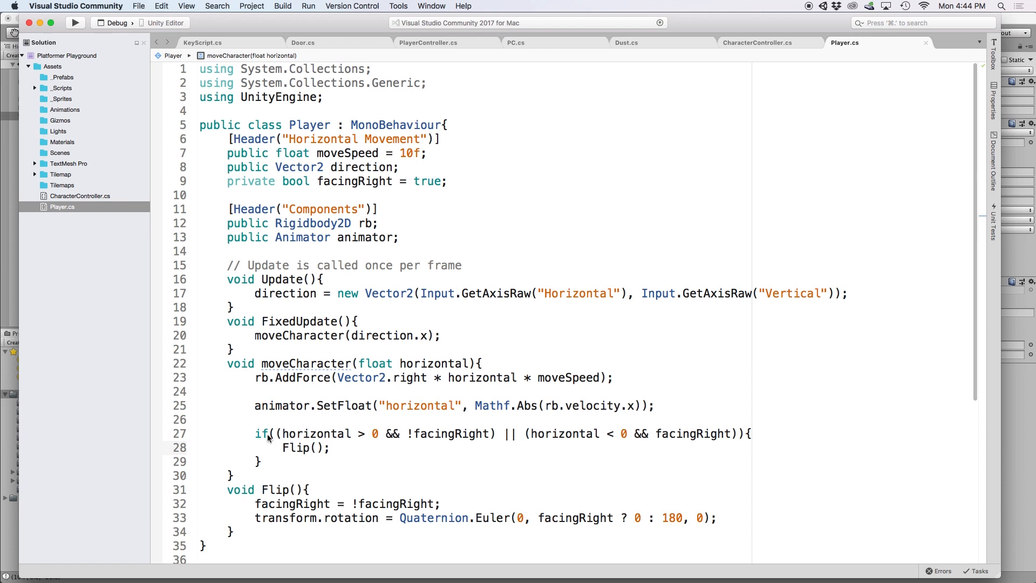
click(488, 32)
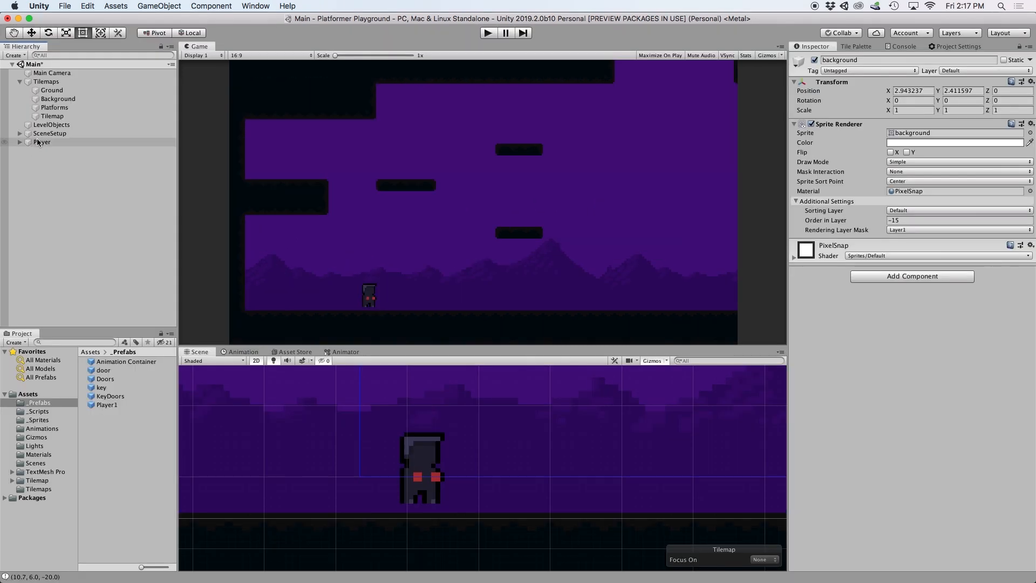
Step: Select Player in the Hierarchy so the Inspector shows its components
click(41, 142)
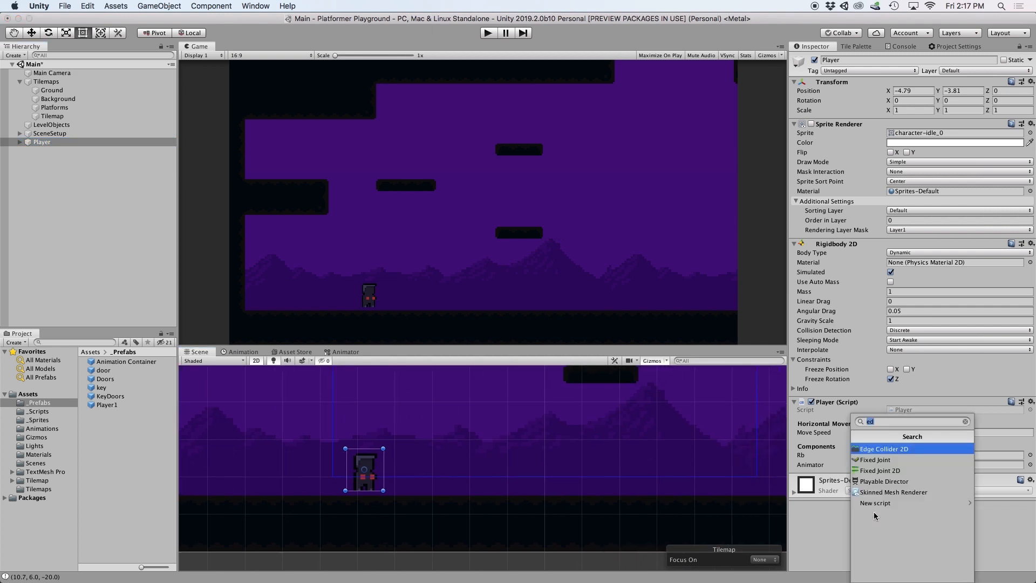
Step: Stop the running preview and give Player an Edge Collider 2D component
text(caps)
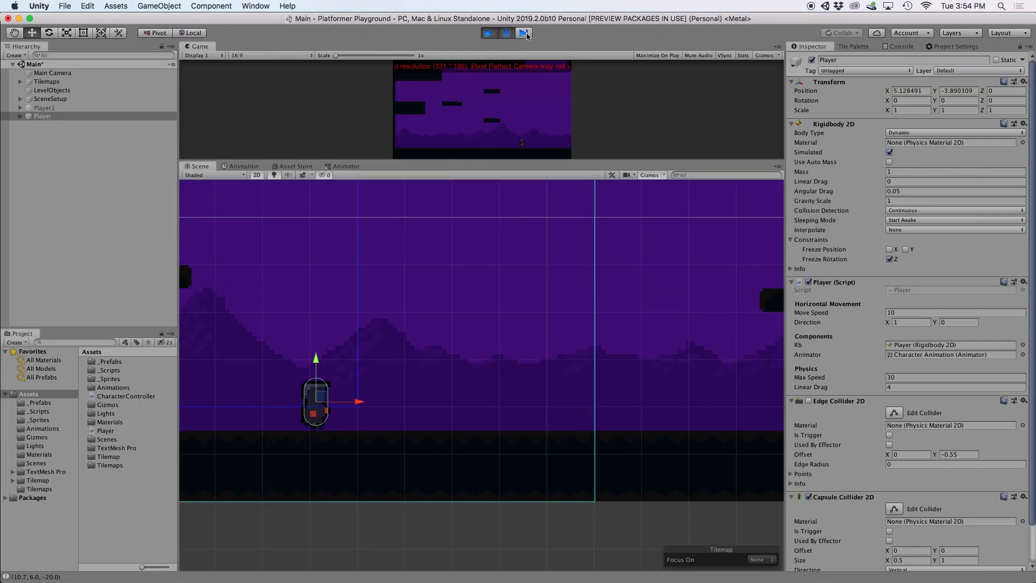
click(506, 33)
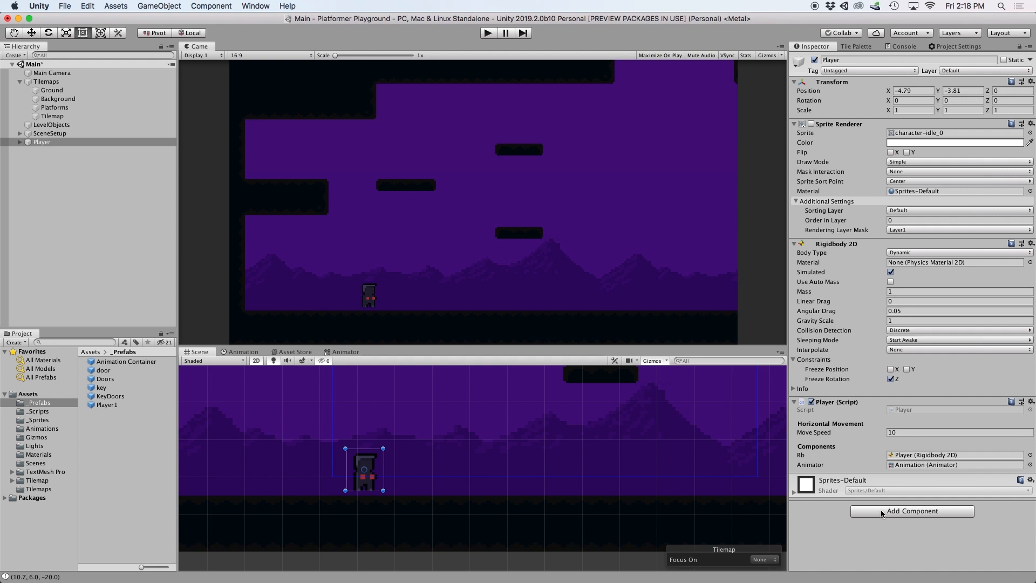
text(edg)
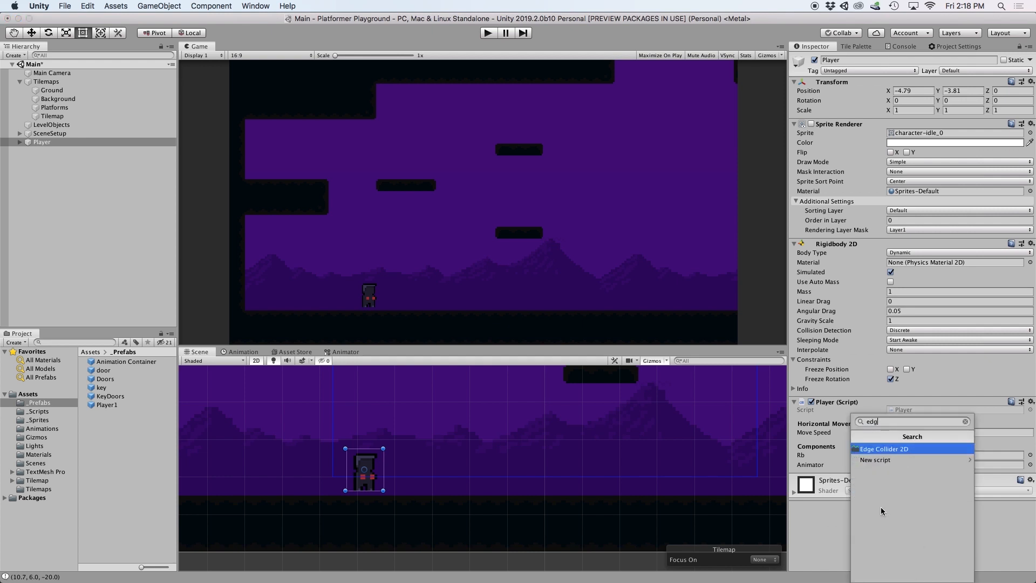
click(884, 448)
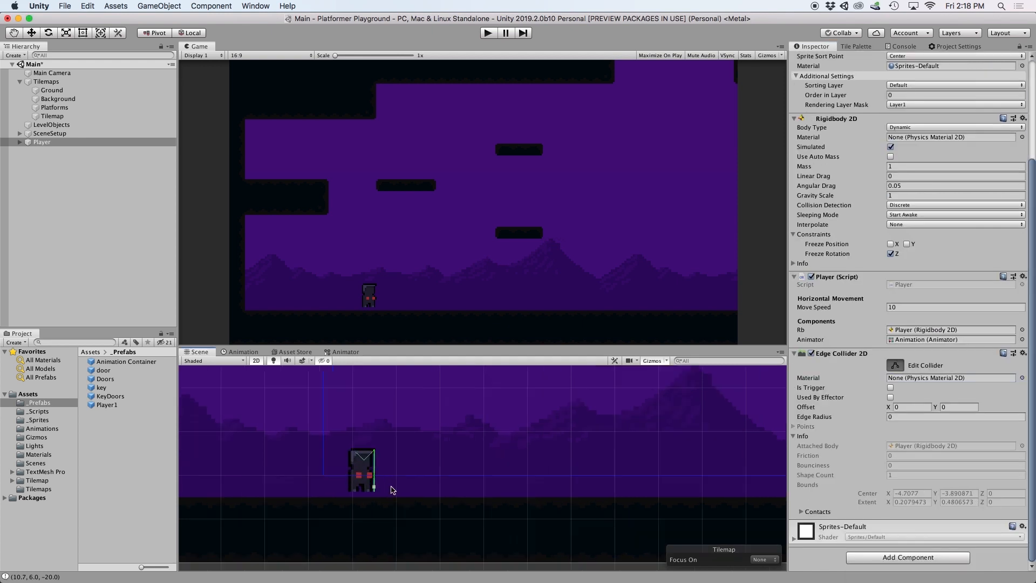
click(363, 469)
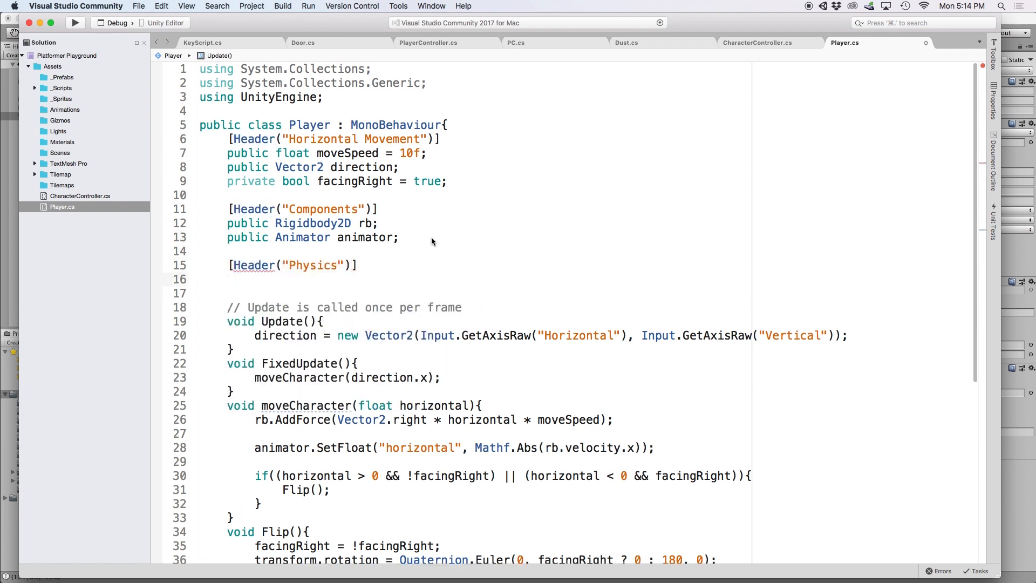
Step: Declare public float maxSpeed = 7f under the Physics header in Player.cs
text(public float max)
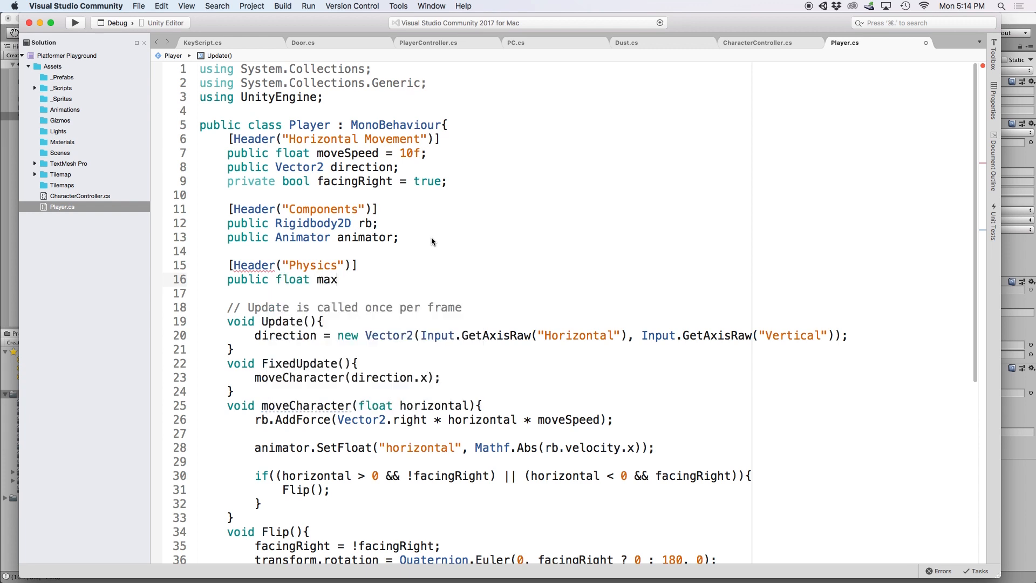
text(Speed = 7f;)
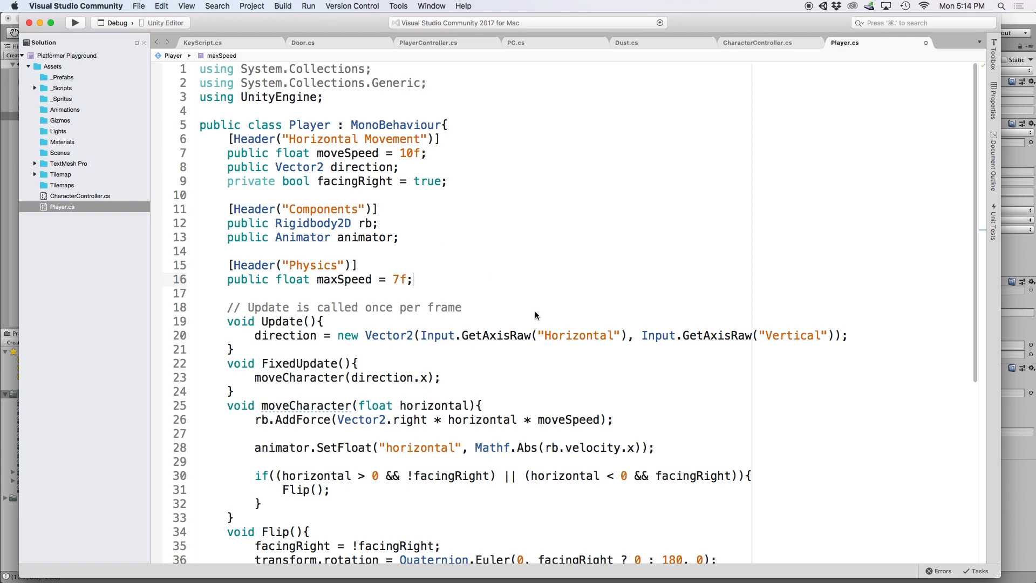
scroll(down, 3)
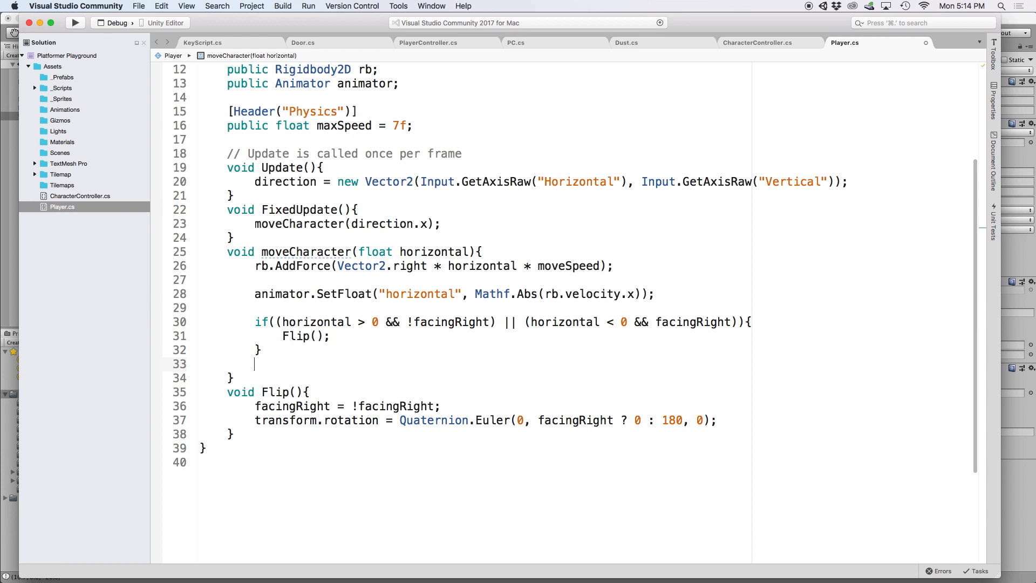
Step: Add an if-check for Mathf.Abs(rb.velocity.x) exceeding maxSpeed in moveCharacter
text(if(Mathf.)
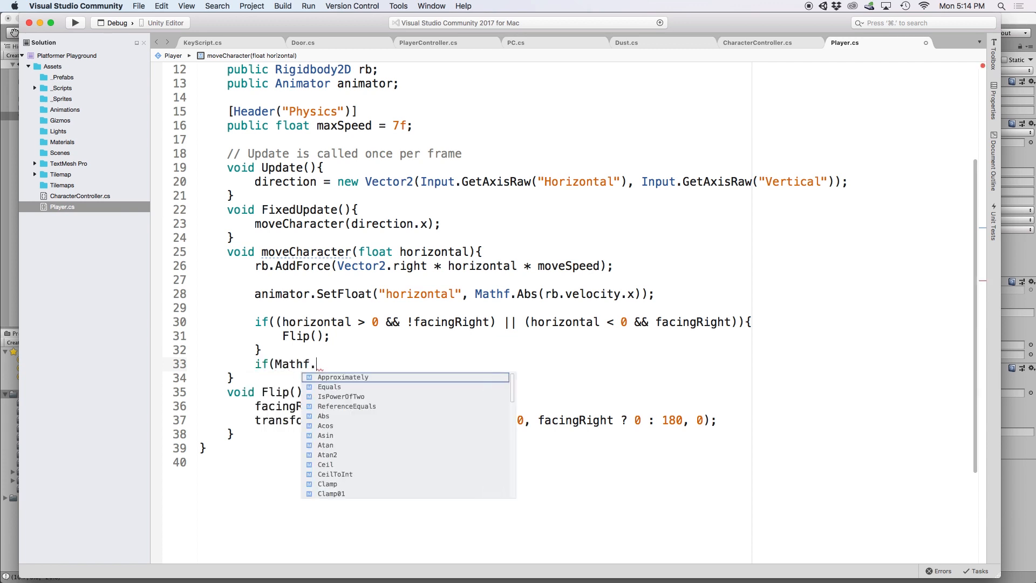
text(Abs(rb)
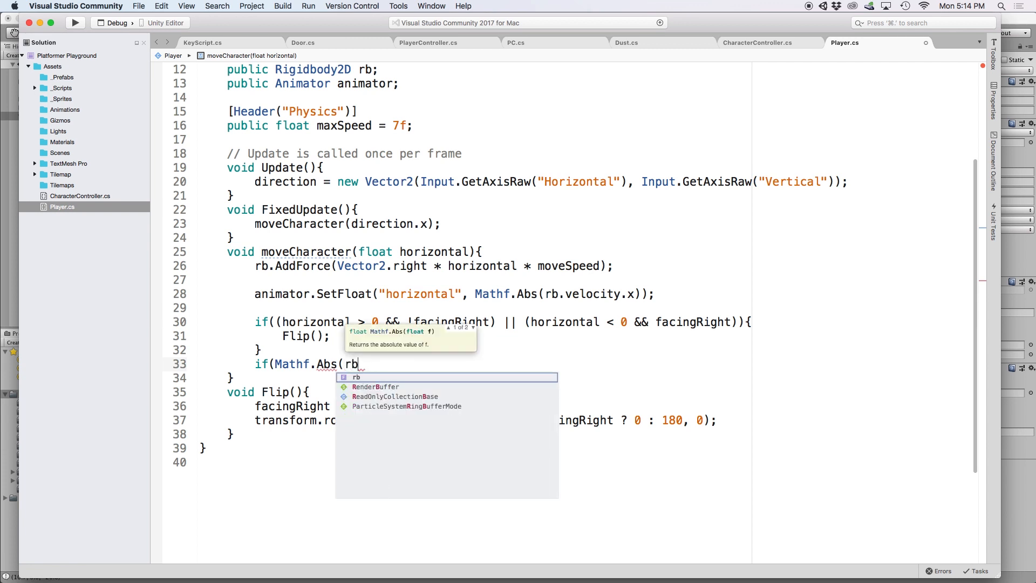
text(.velocity.x) >)
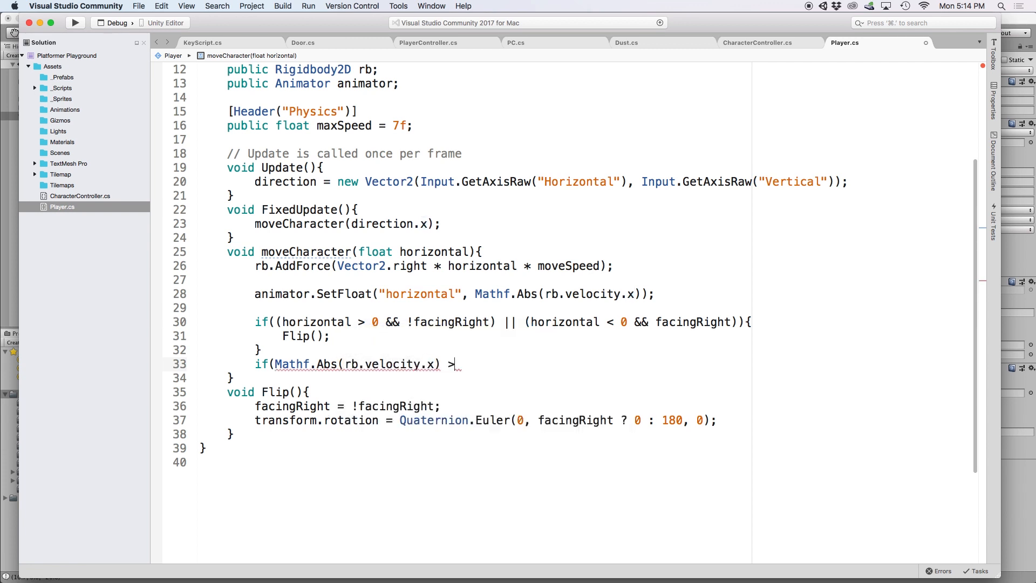
text(maxSpeed)
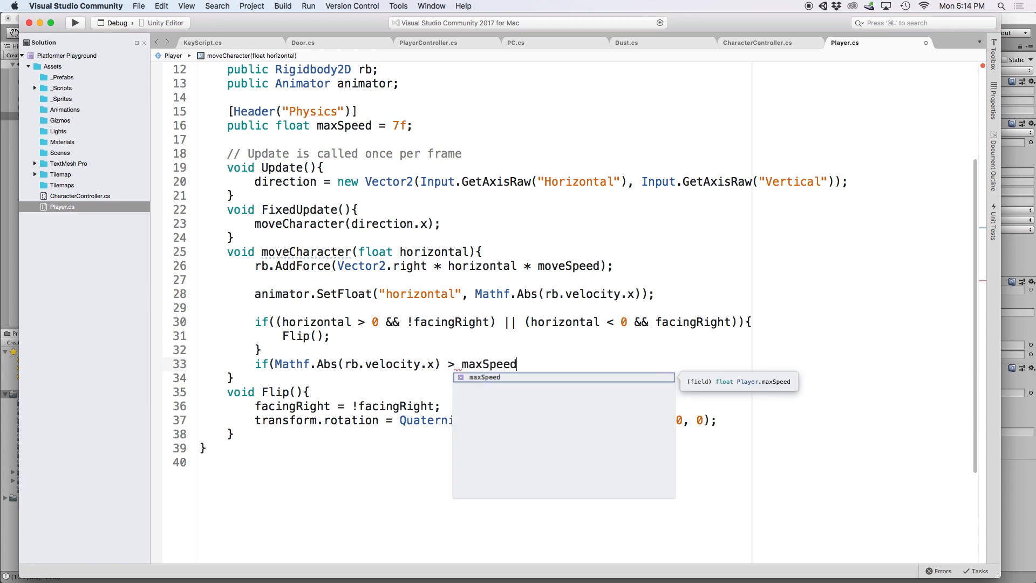
text(){)
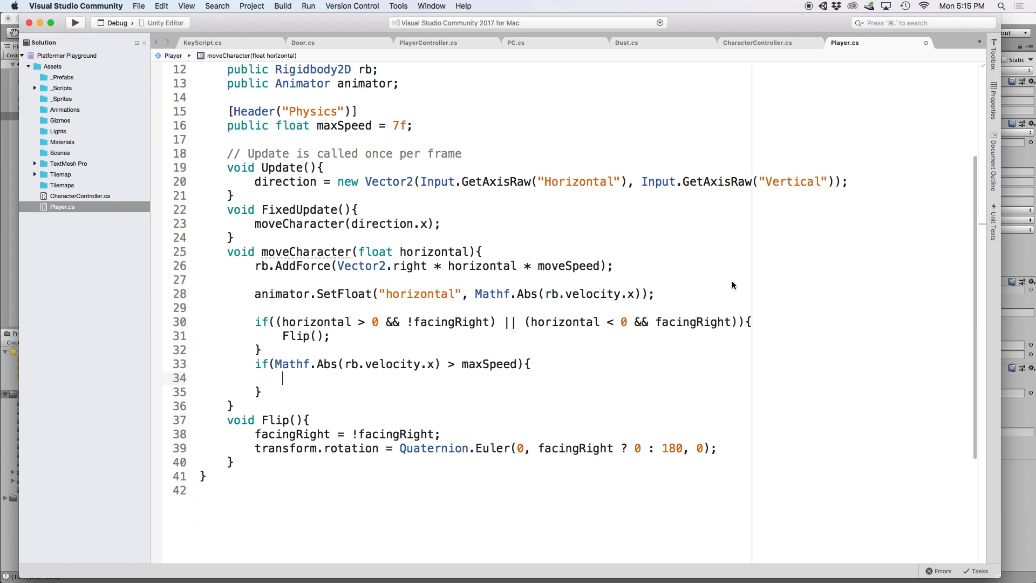
Step: Inside it, set rb.velocity to Mathf.Sign(rb.velocity.x) * maxSpeed, keeping rb.velocity.y
text(rb.velocity = new Vector2)
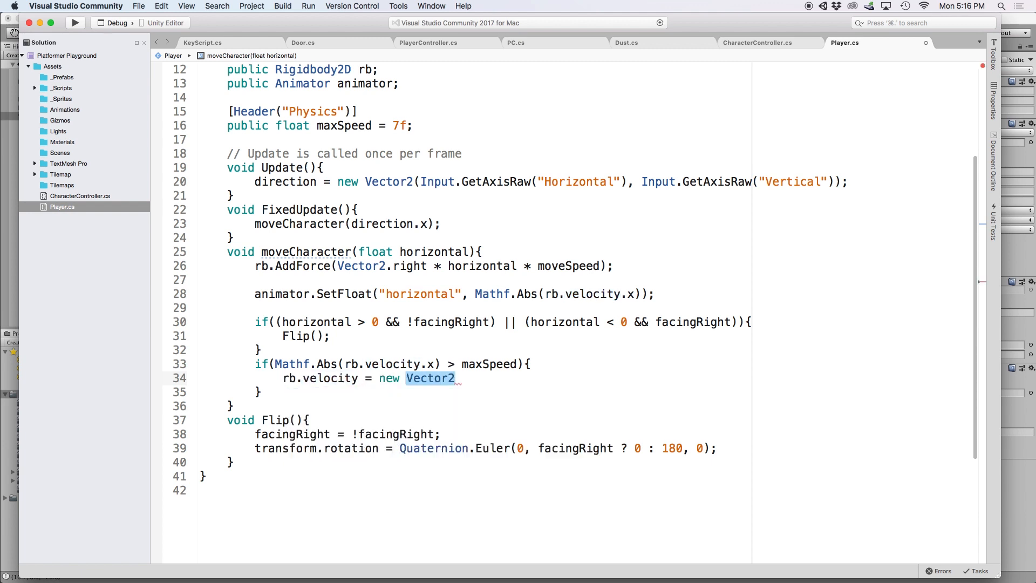
text((maxSpe)
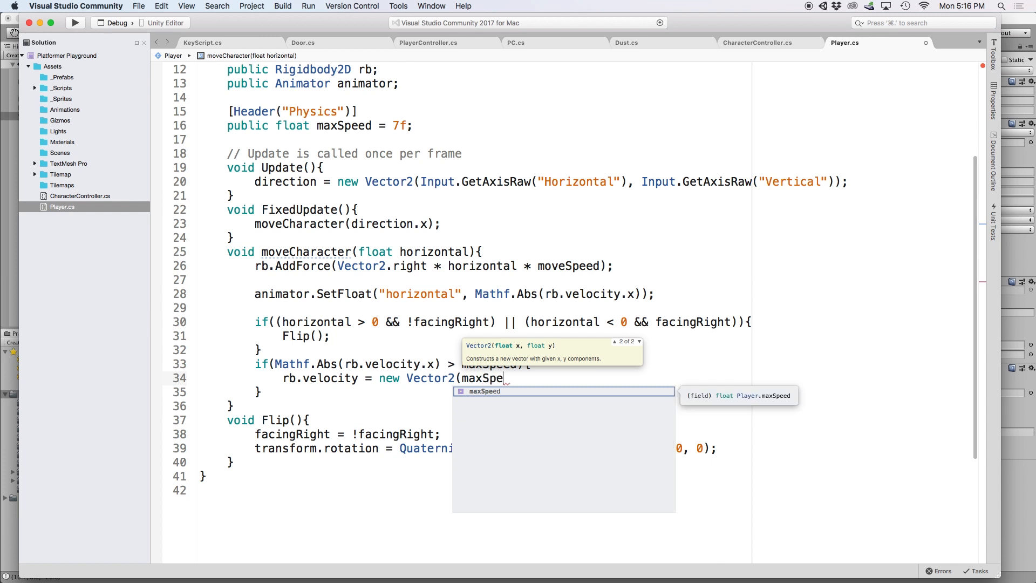
text(ed,)
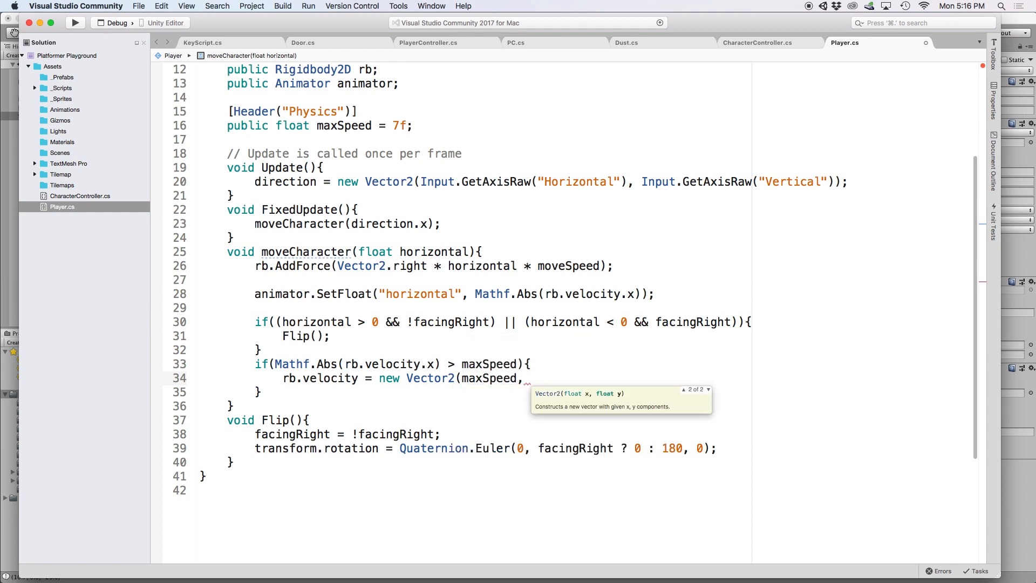
text(rb.velocity.y)
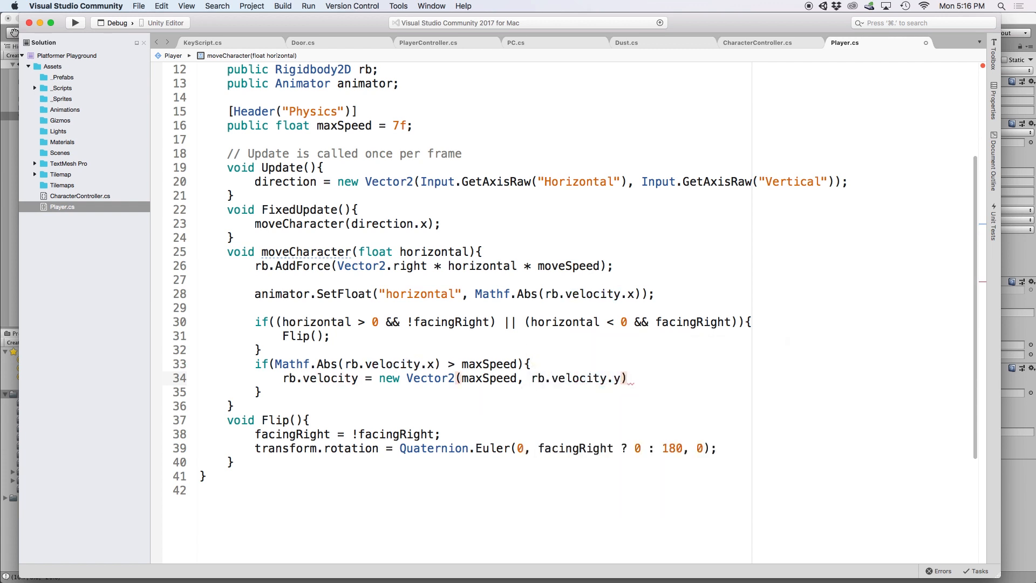
text(;)
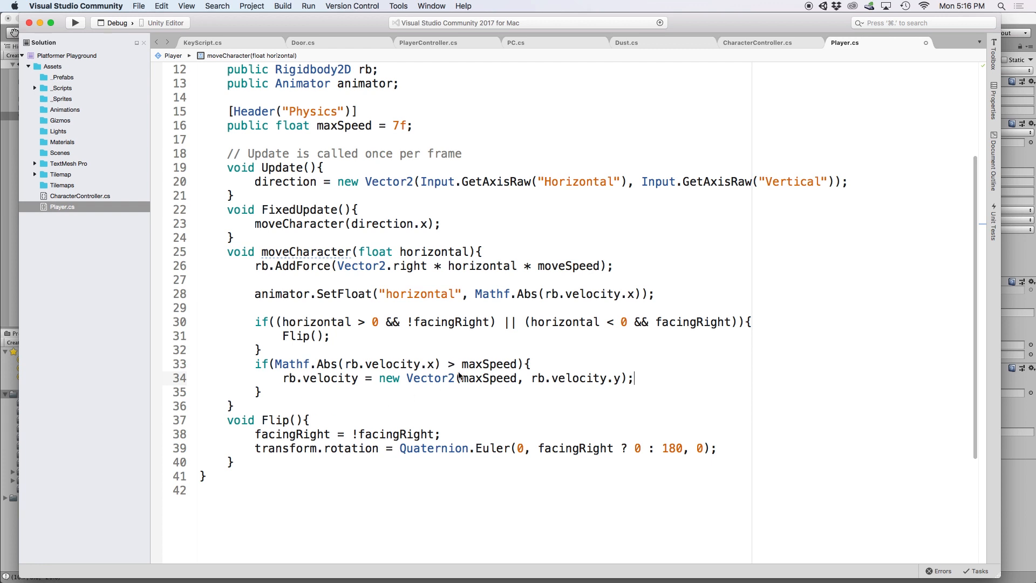
text(Ma)
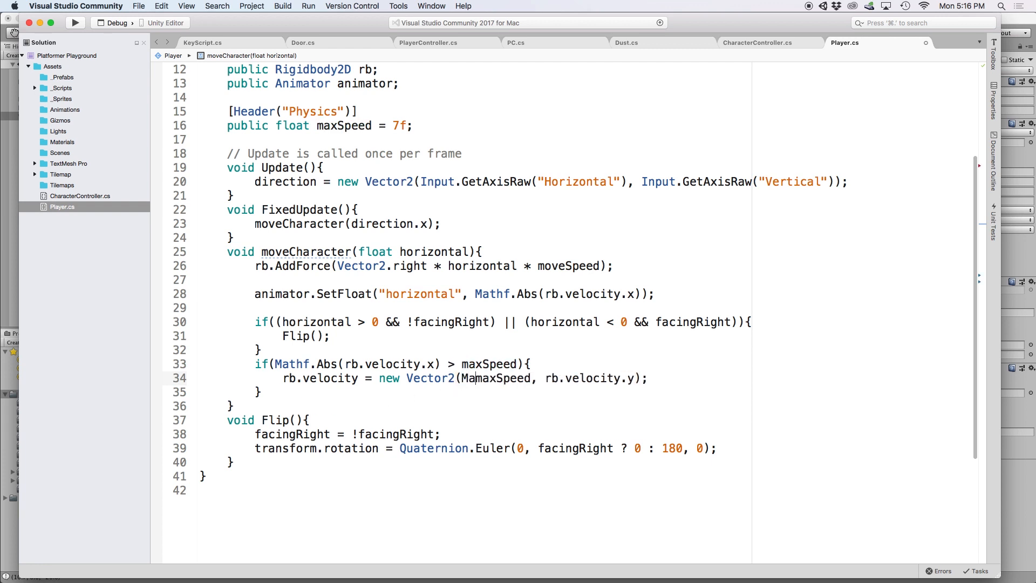
text(Mathf.Sign(rb.vel)
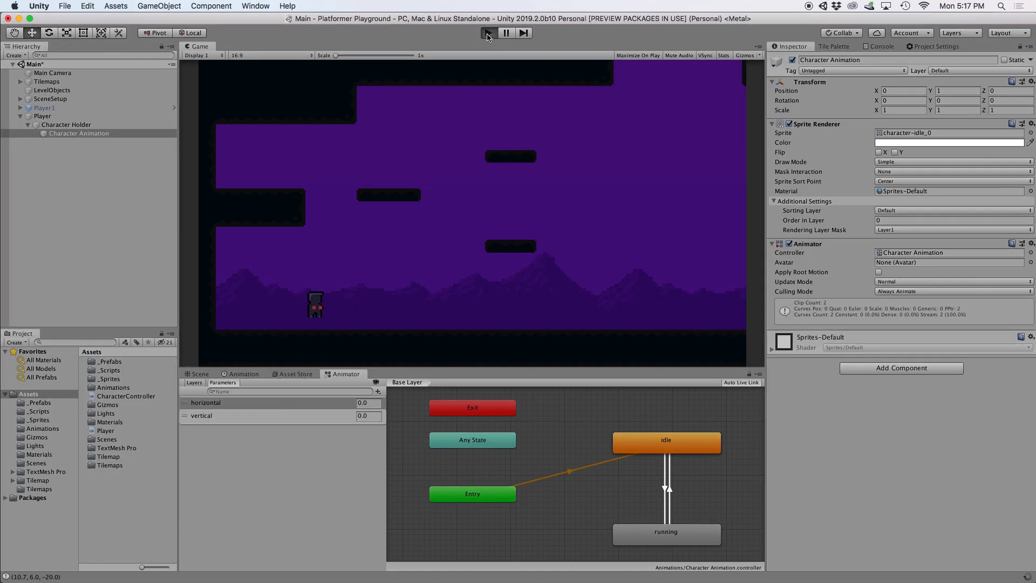
Step: Play the level, move the character, and inspect Player's Max Speed in the Inspector
click(488, 32)
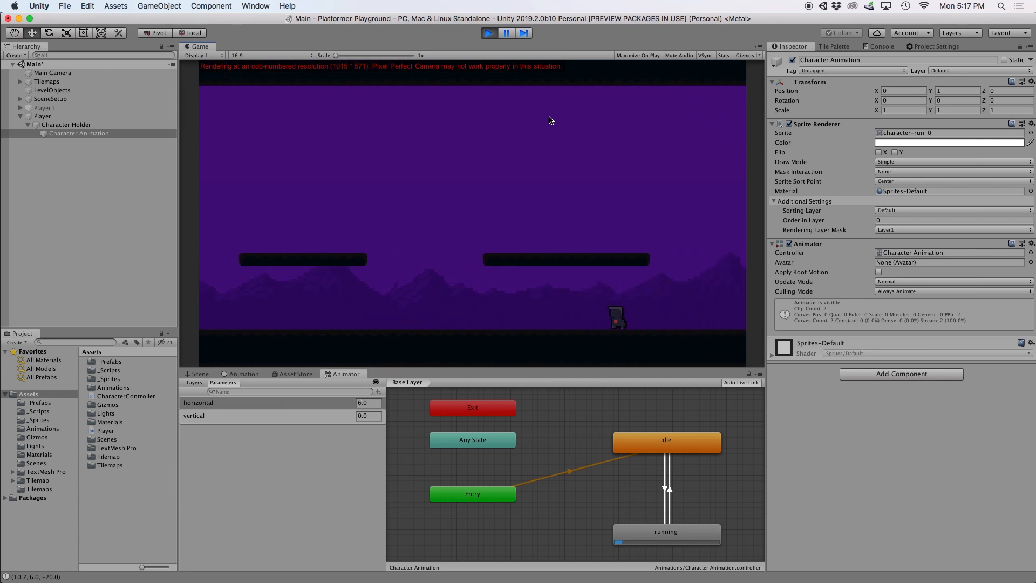
click(42, 117)
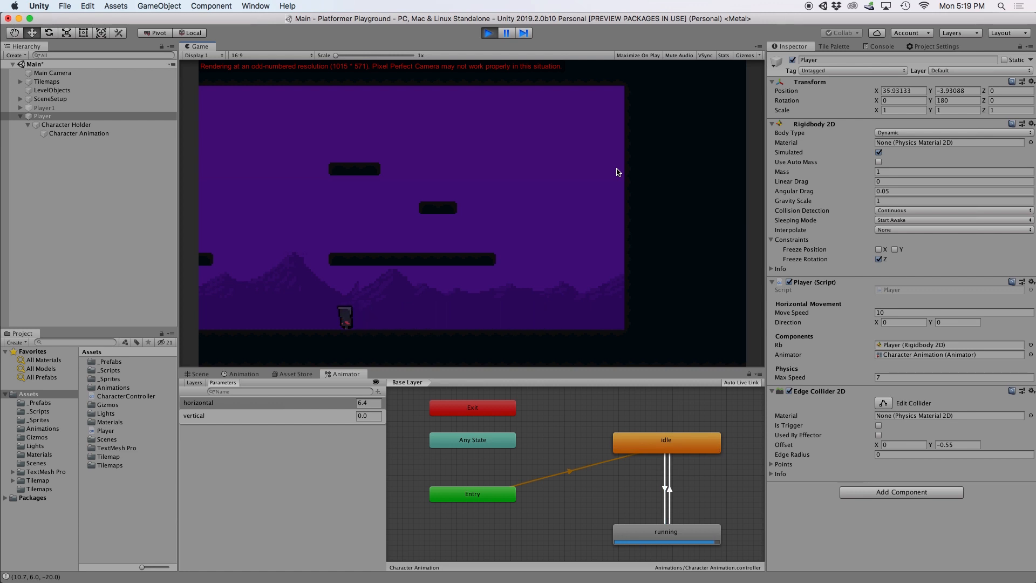
click(872, 181)
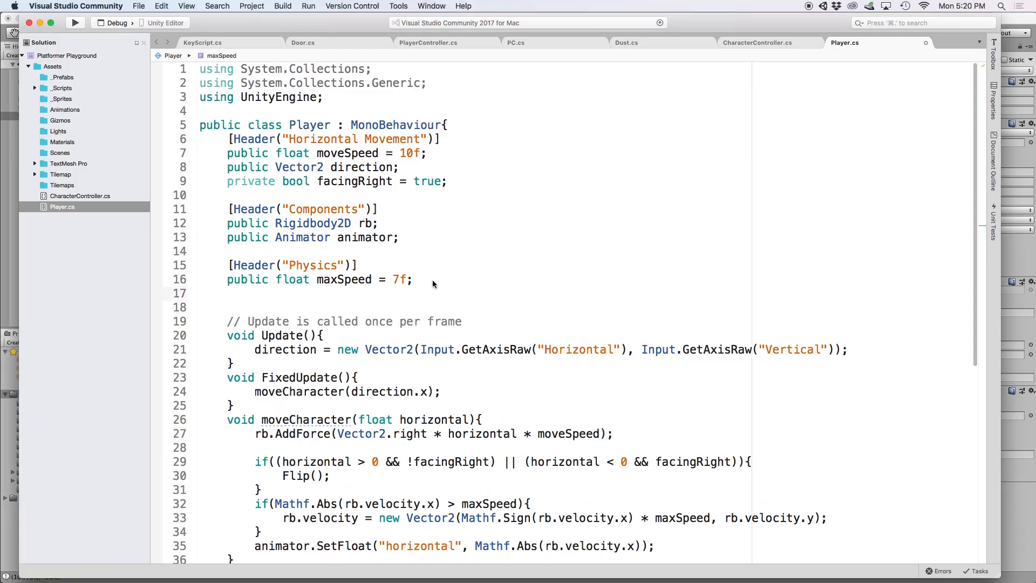
Step: Add linearDrag = 4f and a modifyPhysics() applying drag when |direction.x| < 0.4
text(public float l)
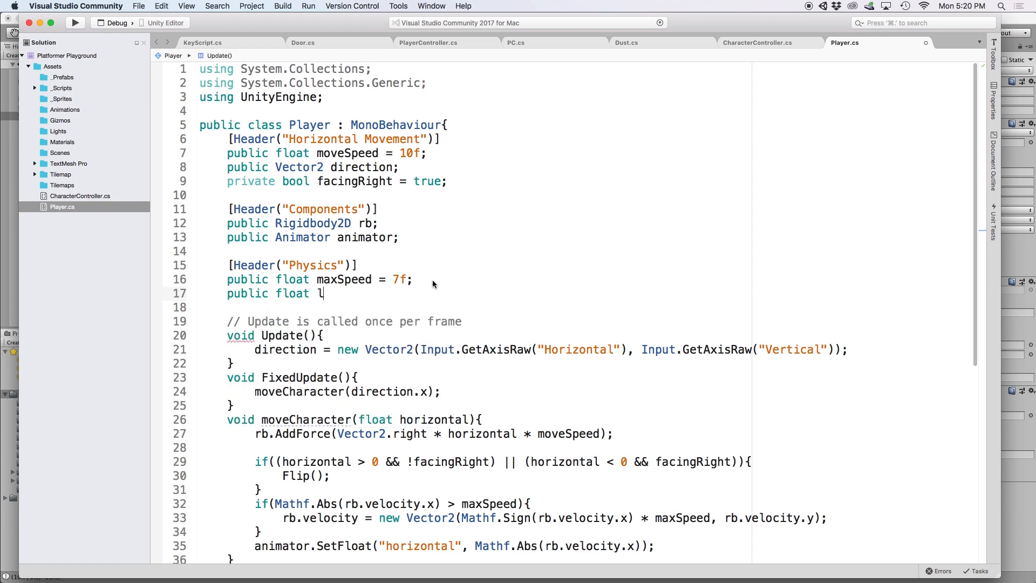
text(inearDrag = 4f;)
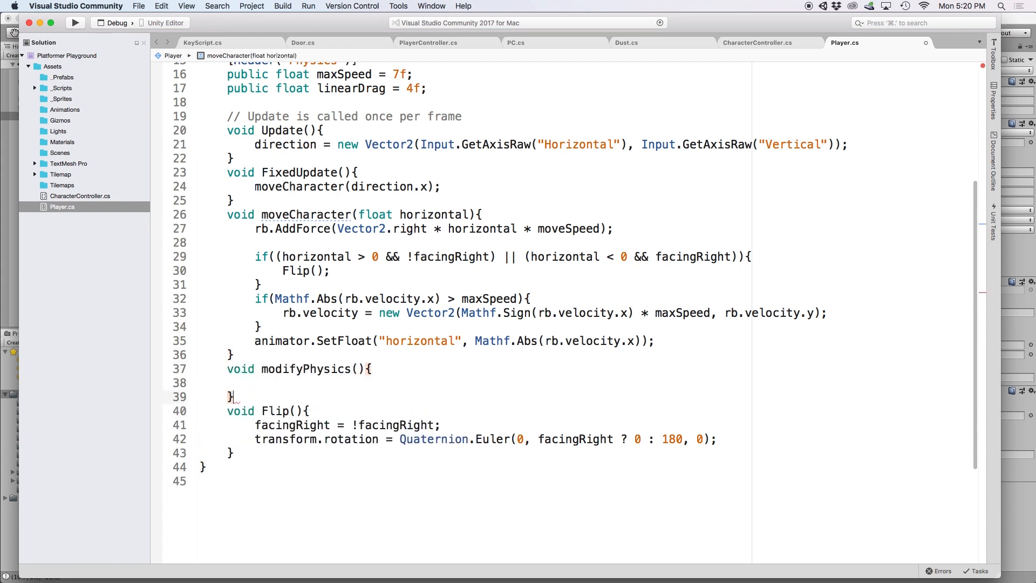
text(modifyPhysics();)
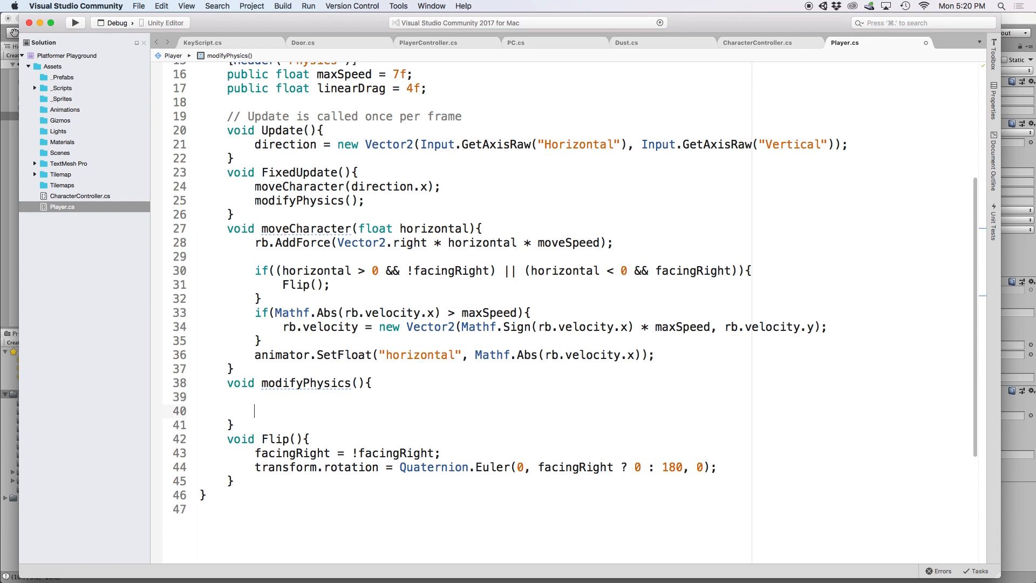
text(if(Mathf.Abs()
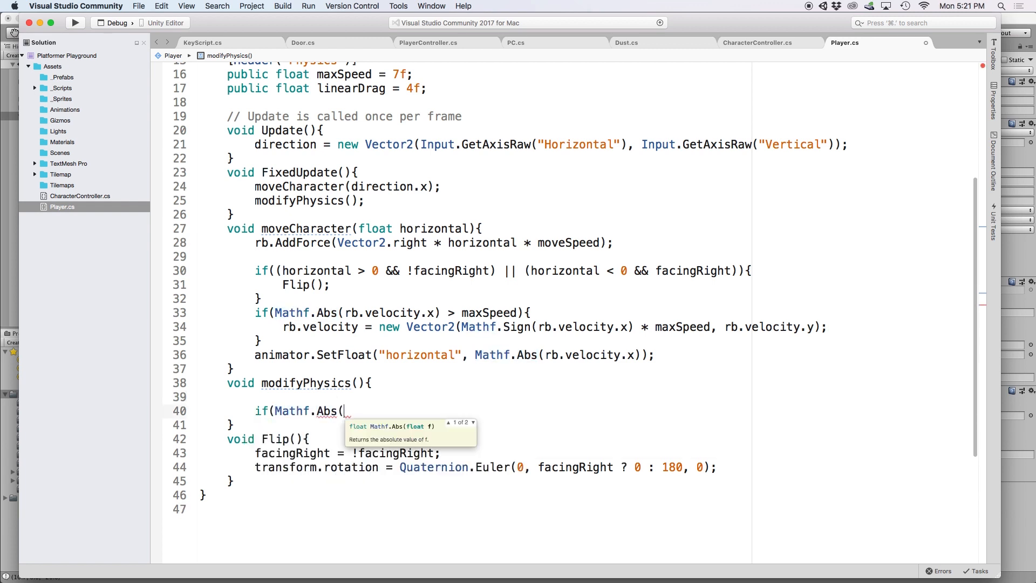
text(direction.x) < 0.4f){)
text(rb.)
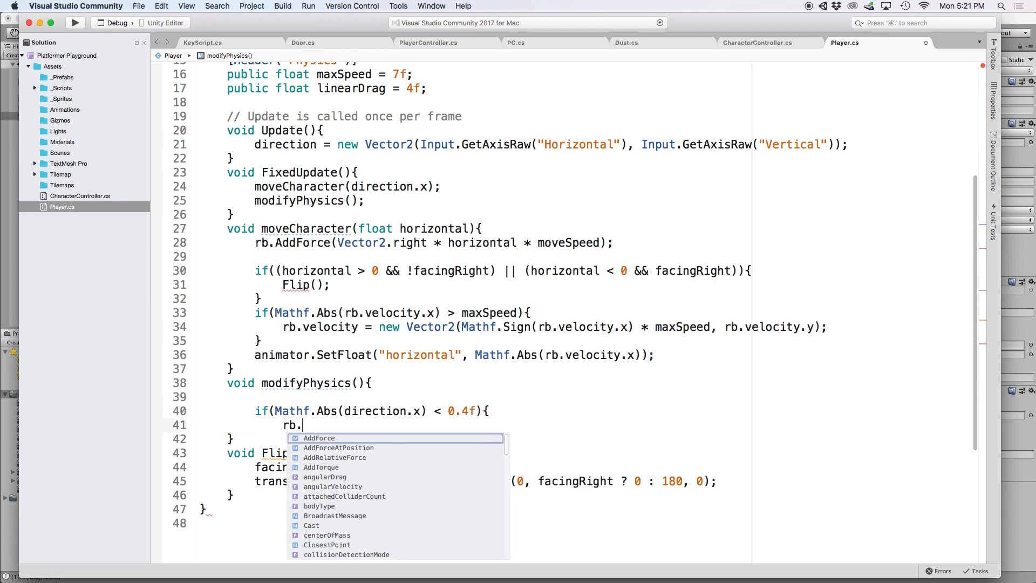
text(drag = linearDrag;)
text(}els)
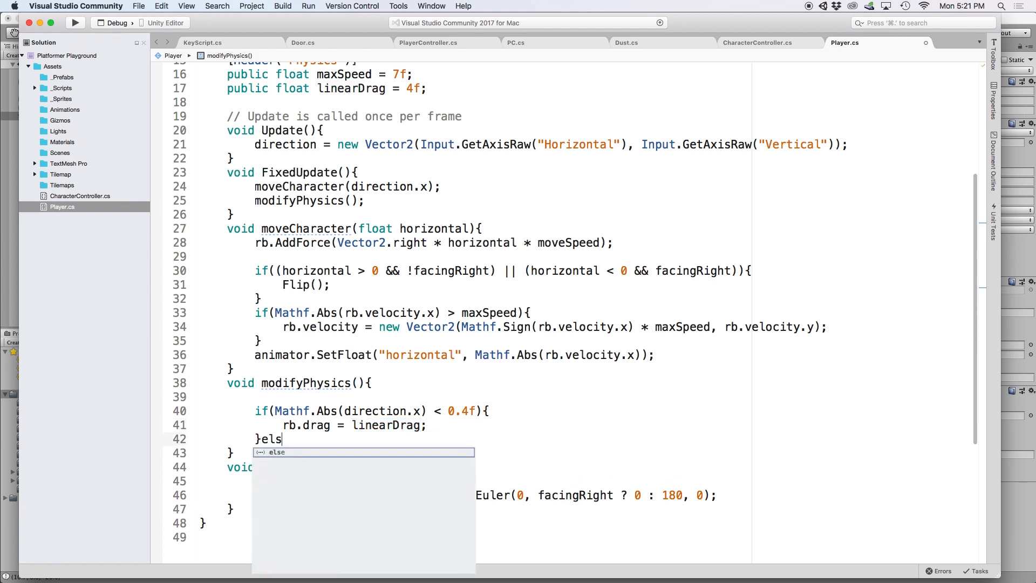
text({)
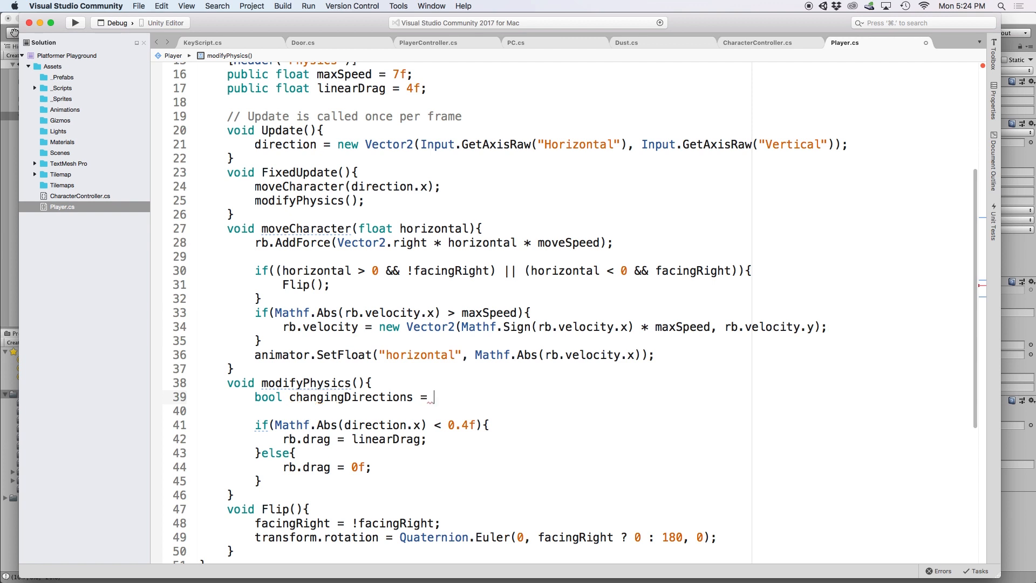
Step: Compute changingDirections from direction.x vs rb.velocity.x signs and OR it into the drag condition
text(direction.x > 0 &&)
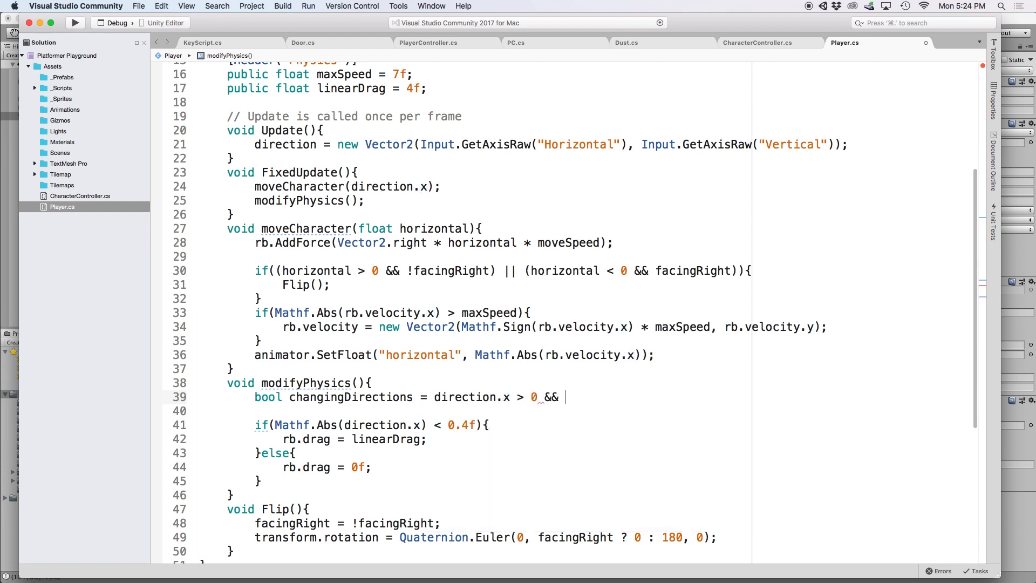
text(rb.velocity.x < 0)
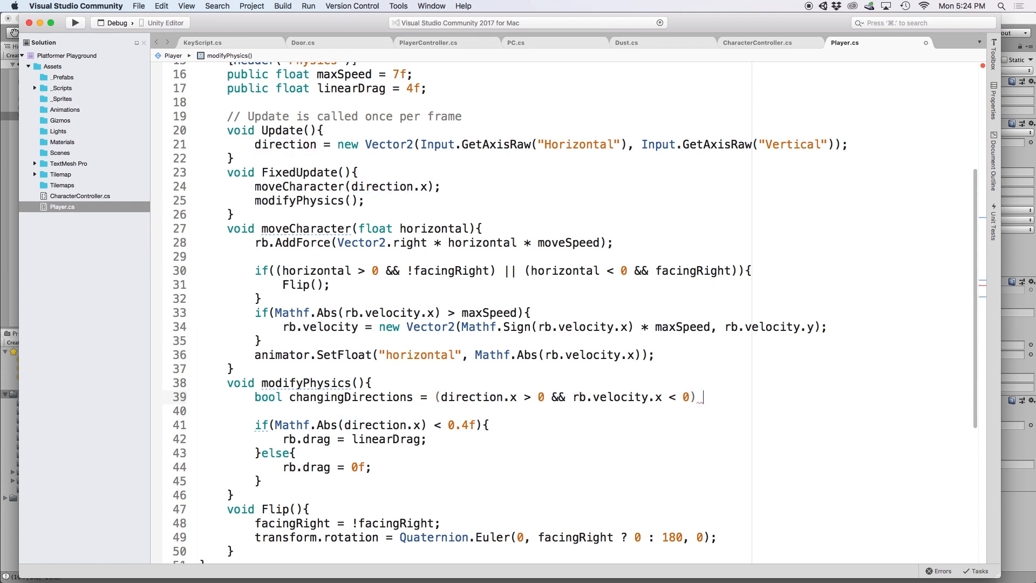
text(||)
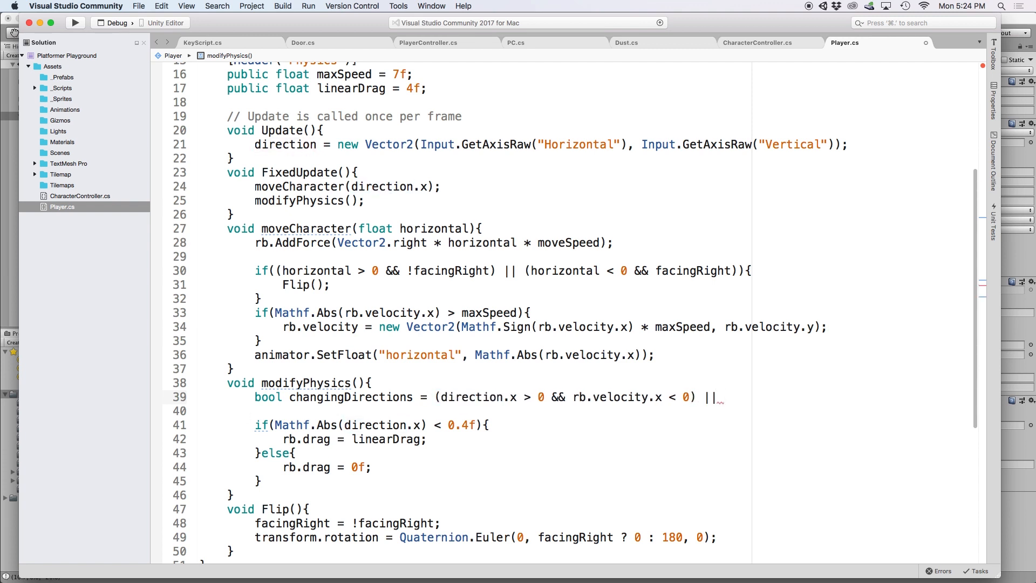
text((direction.x < 0 && rb.velocity.x >)
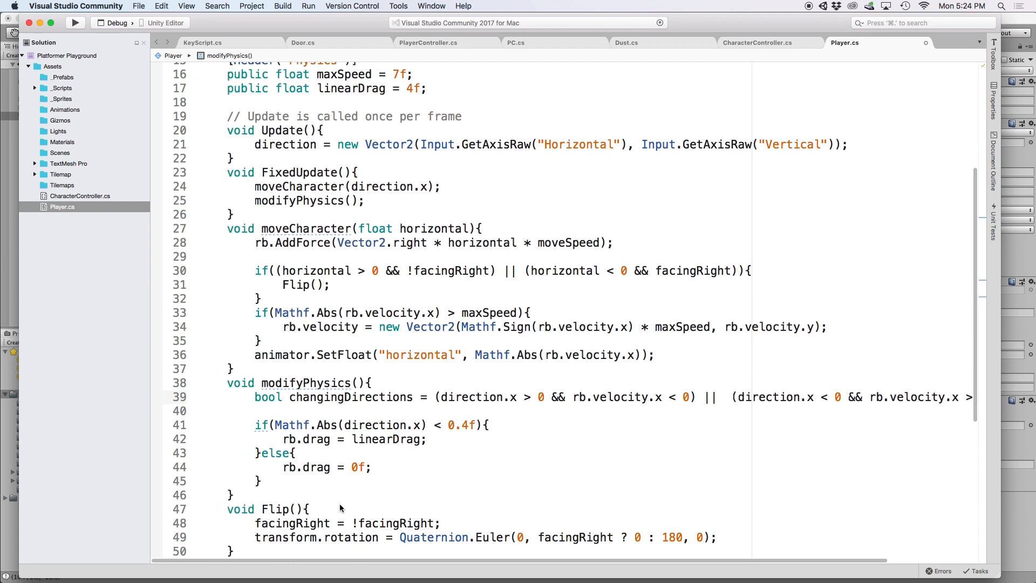
click(477, 424)
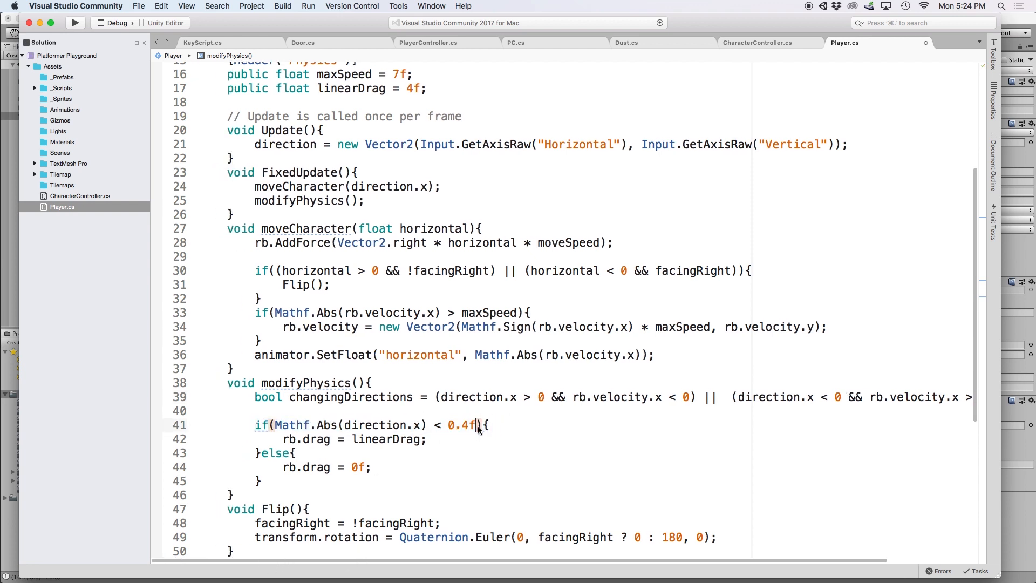
text(|| changingDirections)
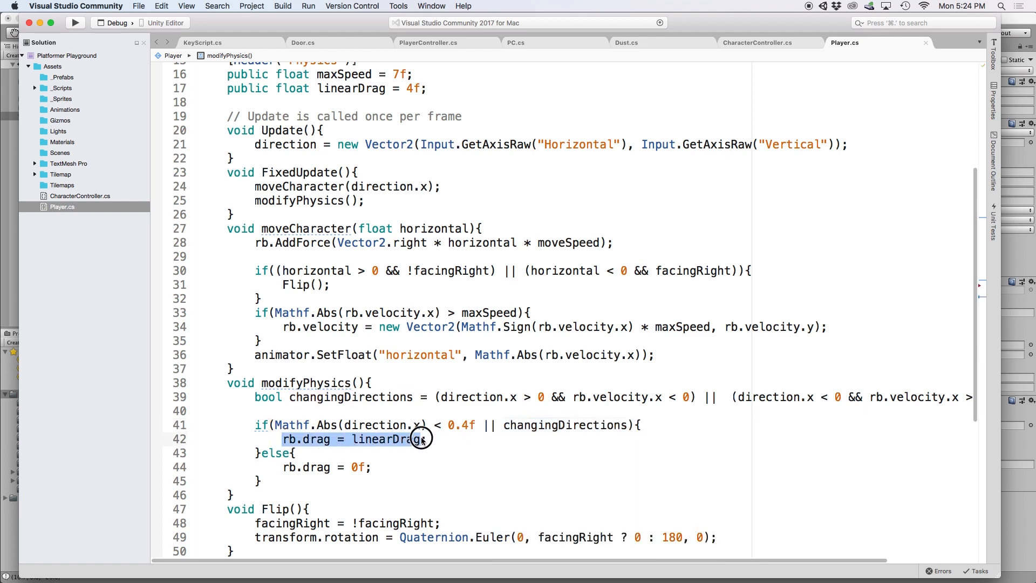
Step: Switch to Unity and run the character to test turning with the new drag
click(75, 23)
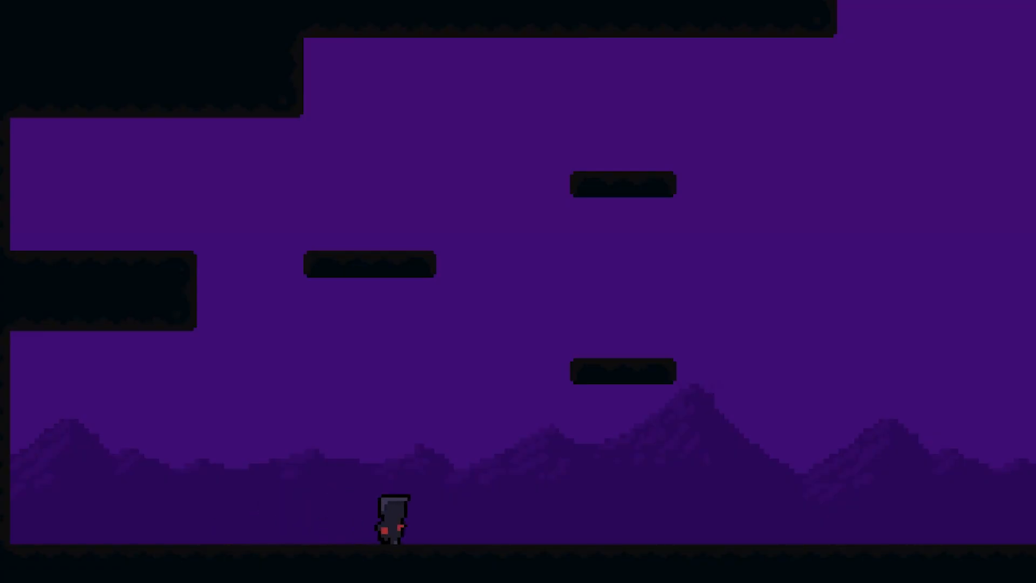
key(right)
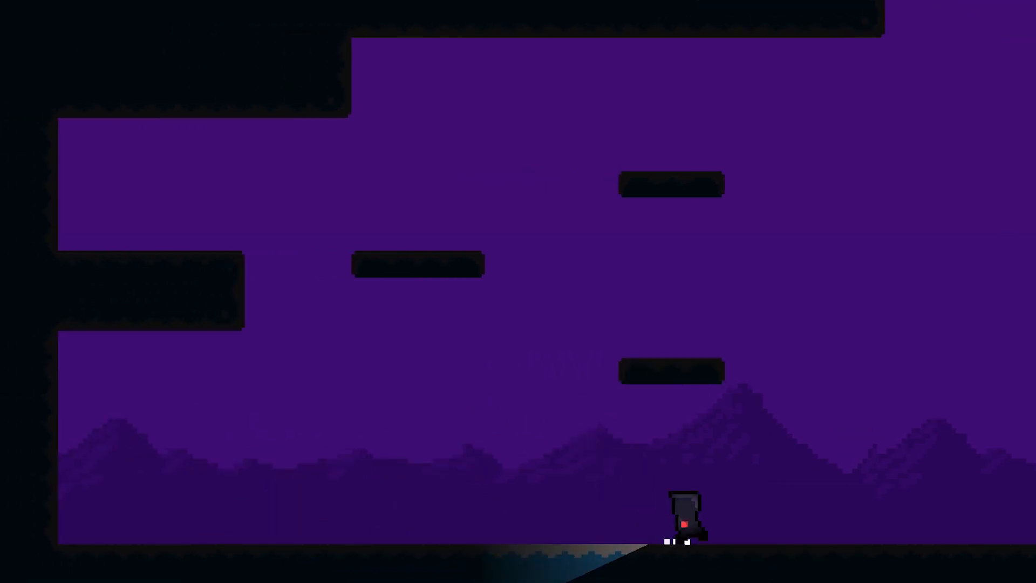